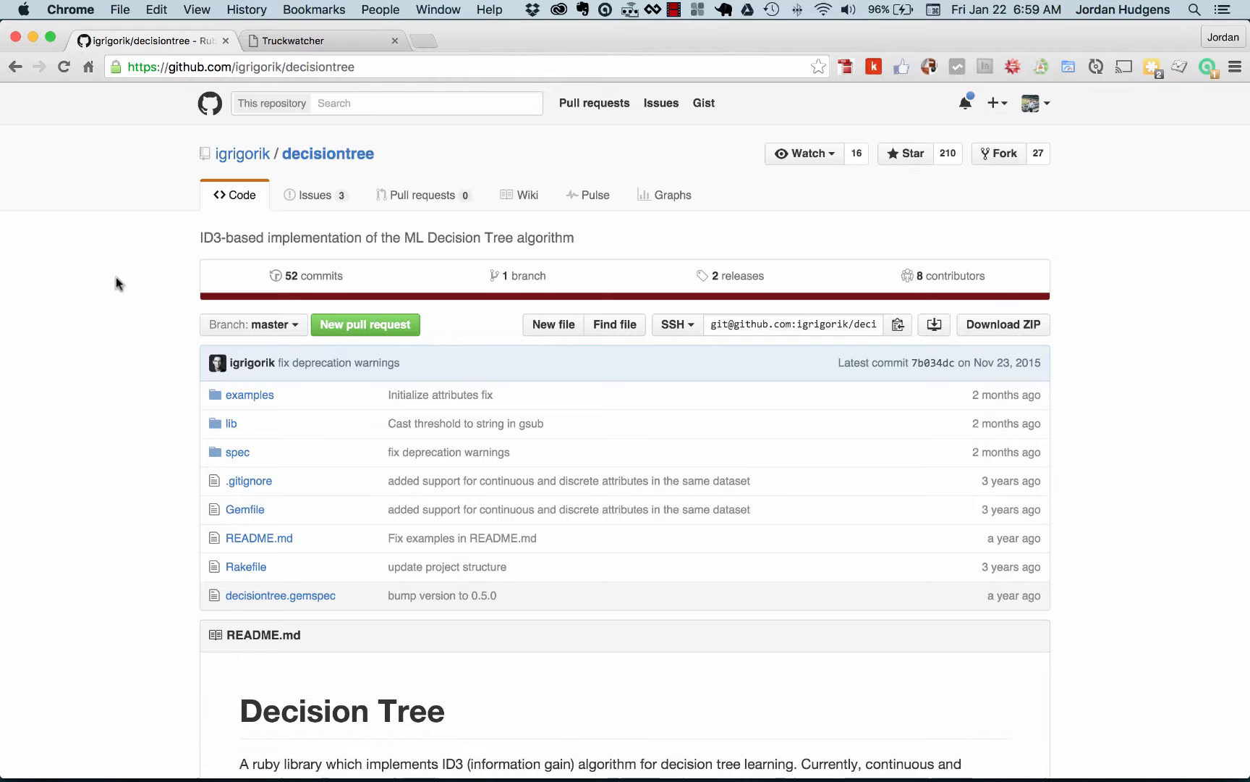
Scroll through the decisiontree gem README on GitHub to review its contents
scroll("down", 3)
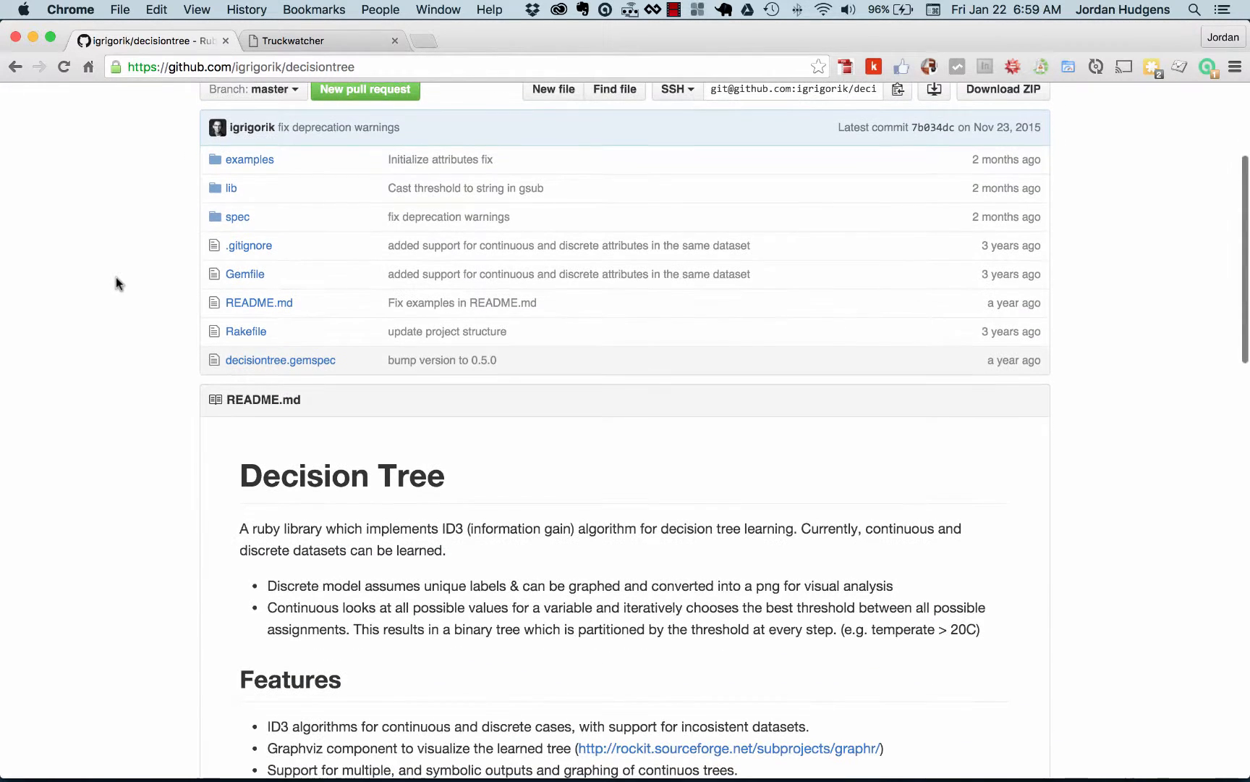
scroll("down", 3)
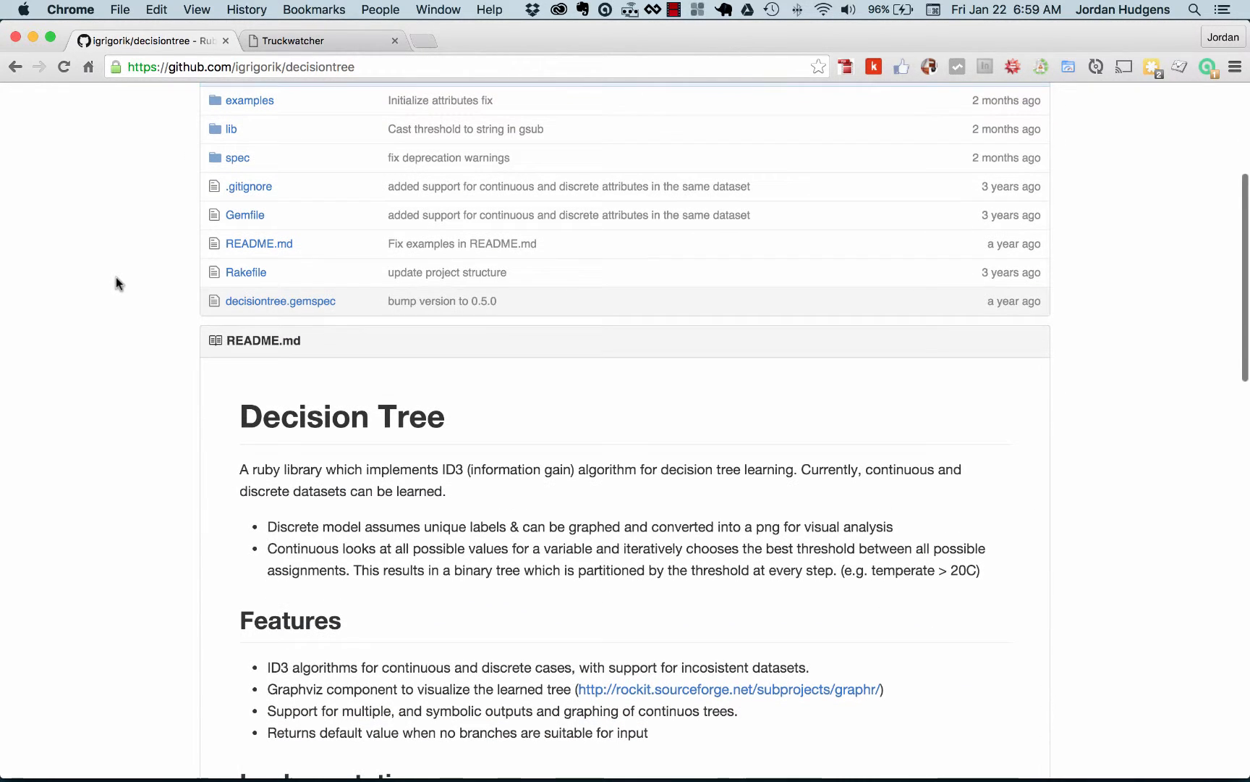
scroll("down", 3)
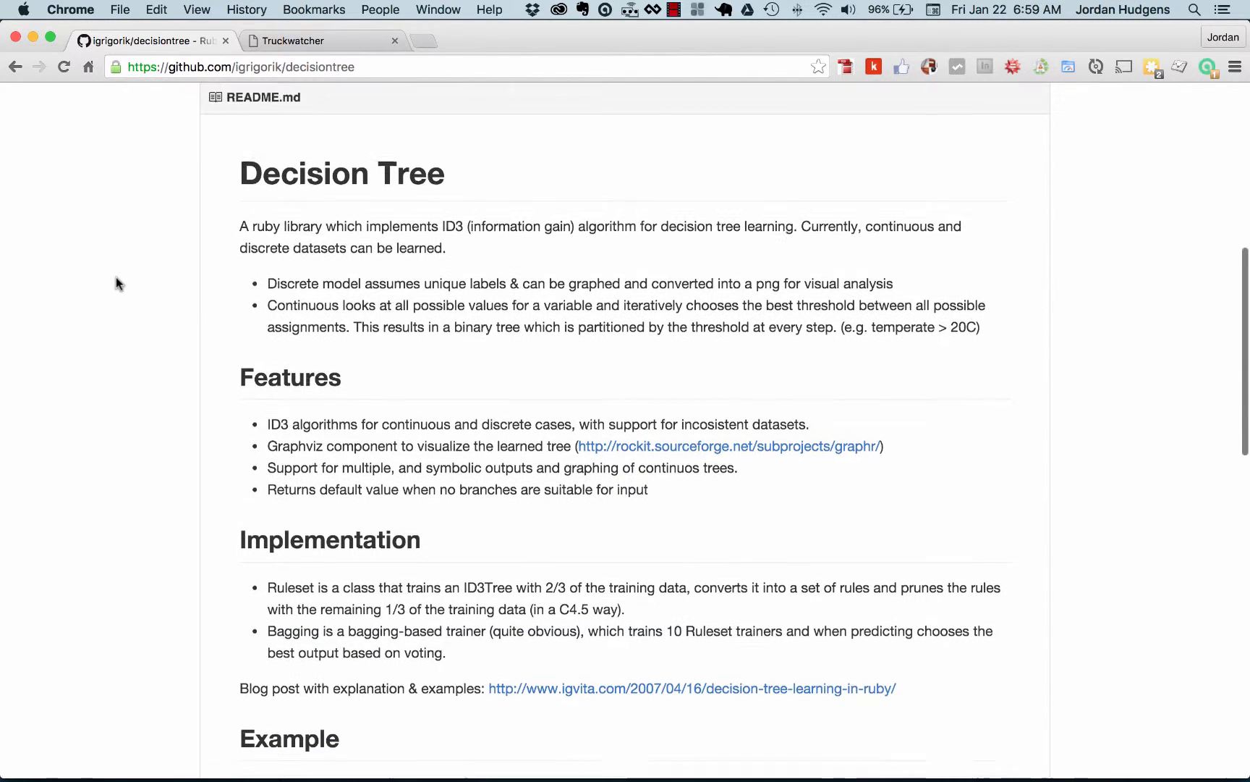
scroll("up", 3)
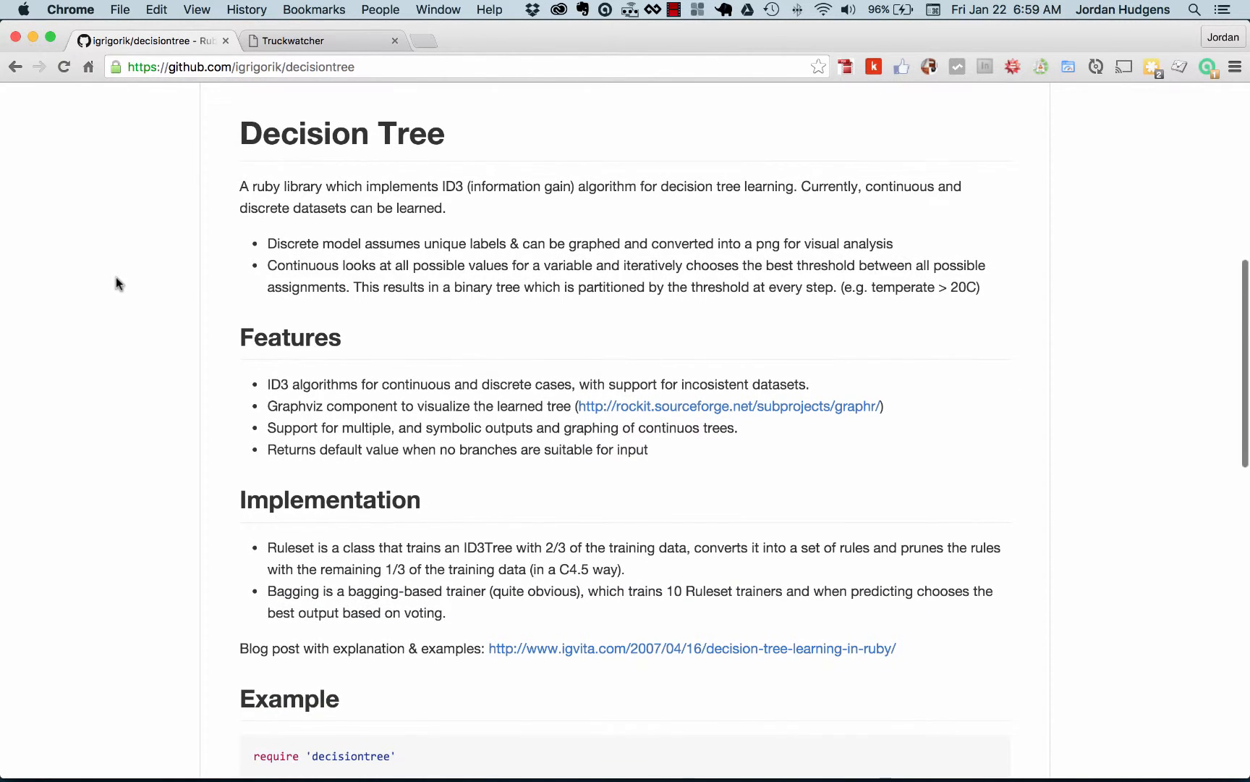
mouse_move(286, 375)
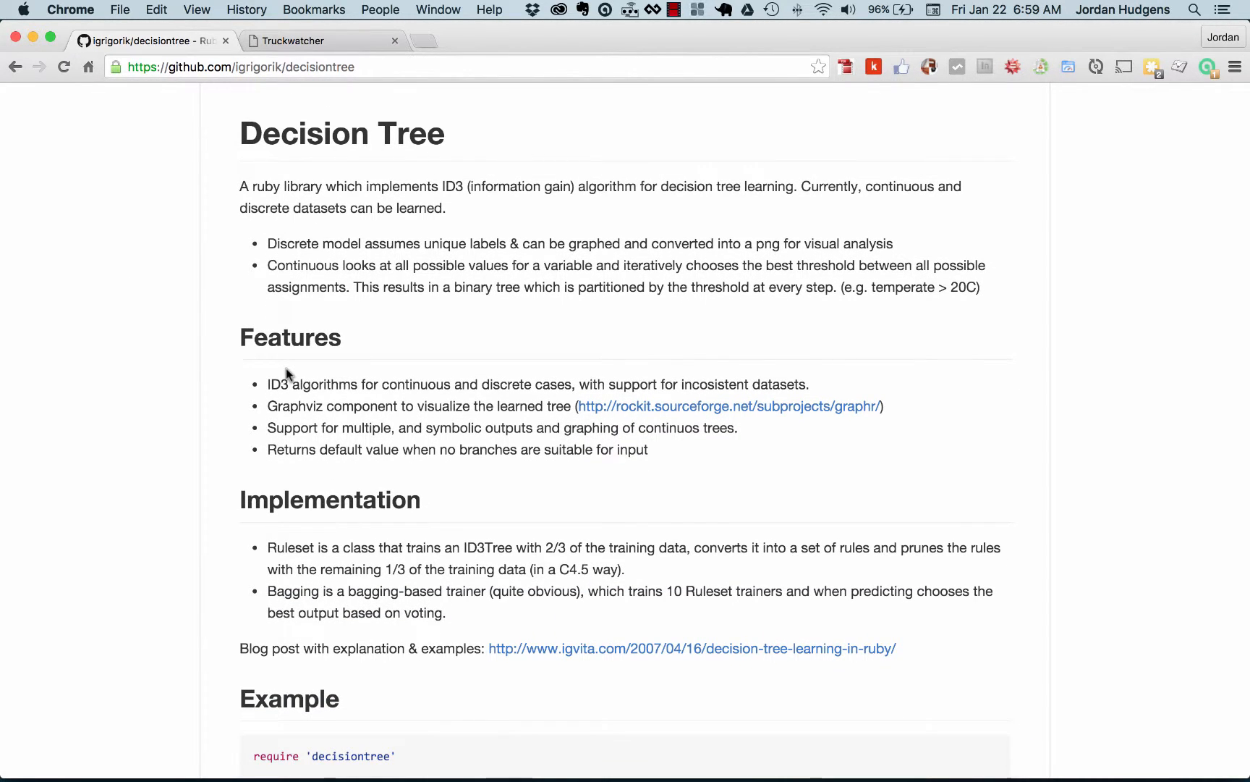
mouse_move(244, 337)
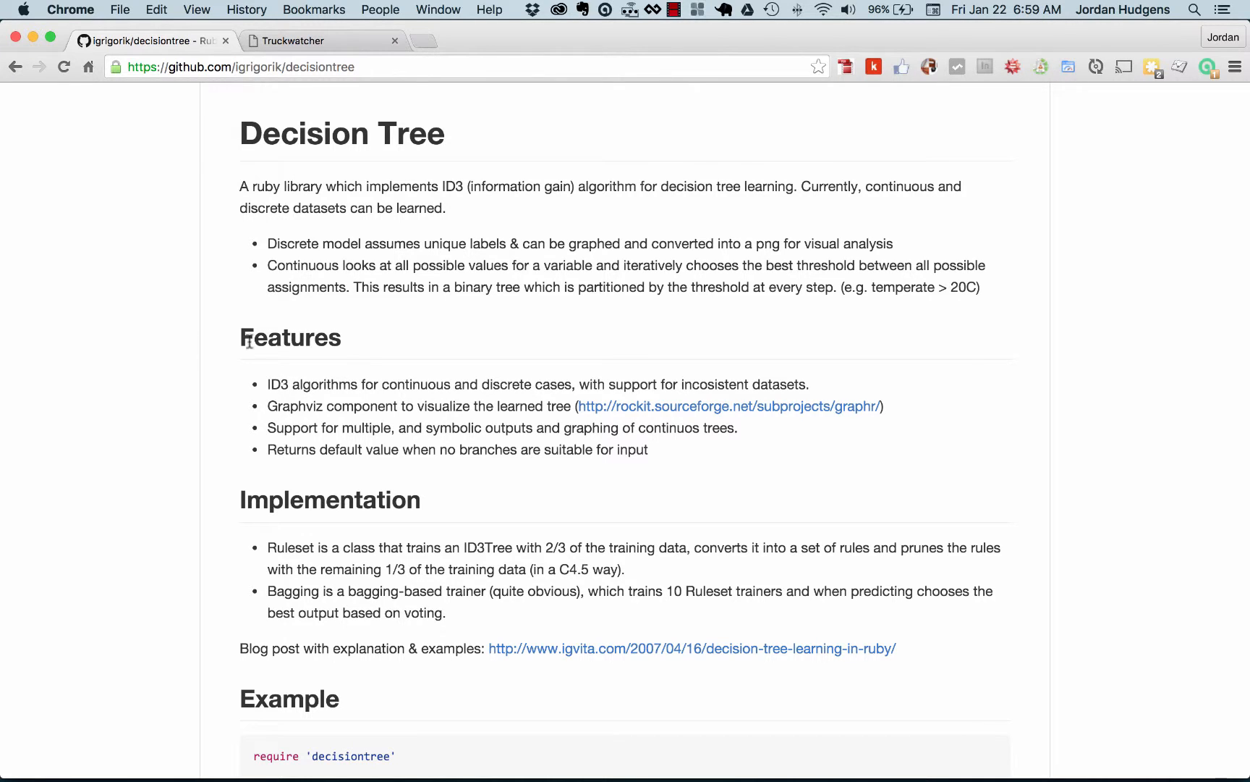
mouse_move(243, 338)
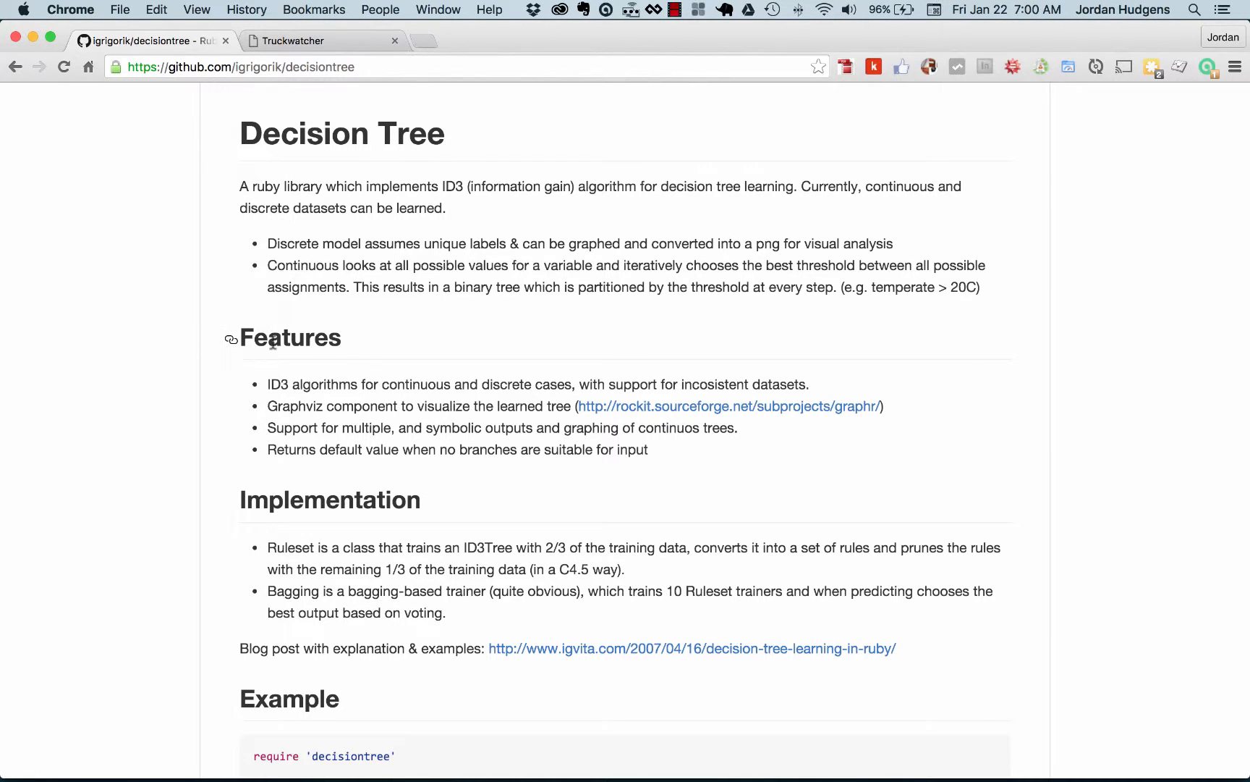
mouse_move(205, 394)
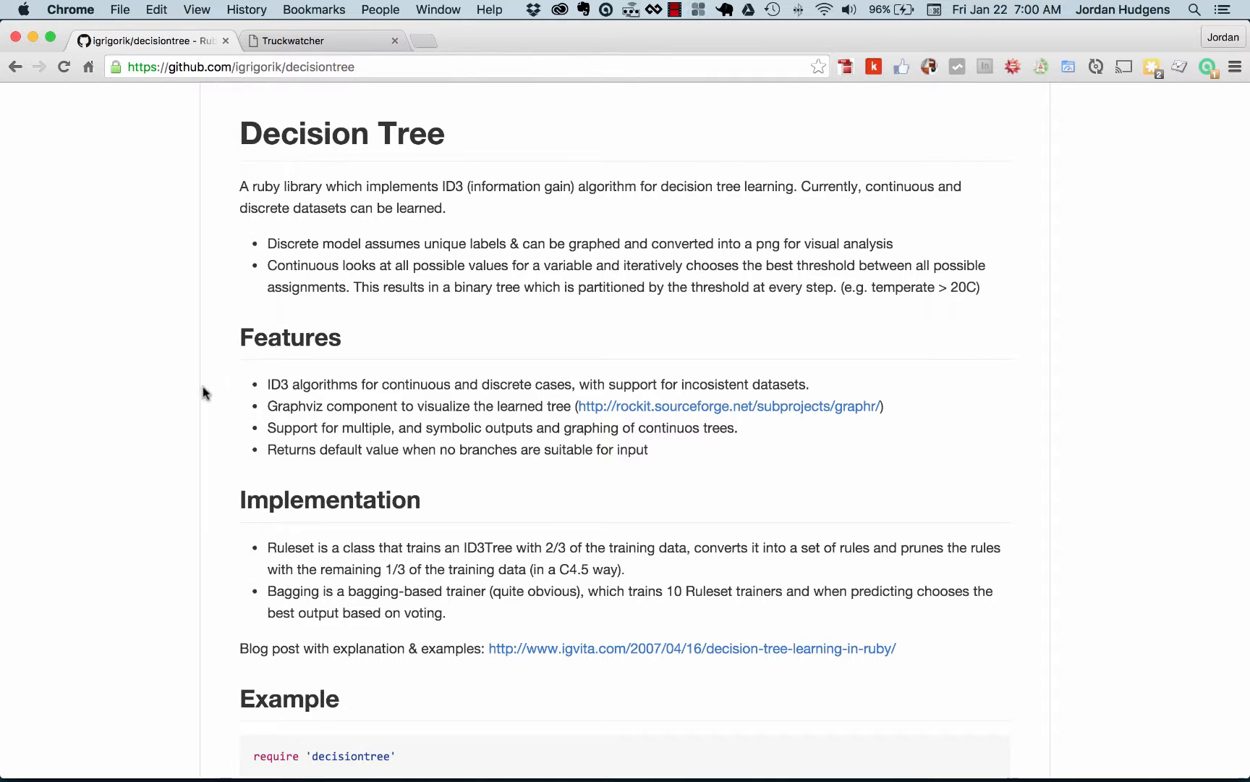
scroll("down", 3)
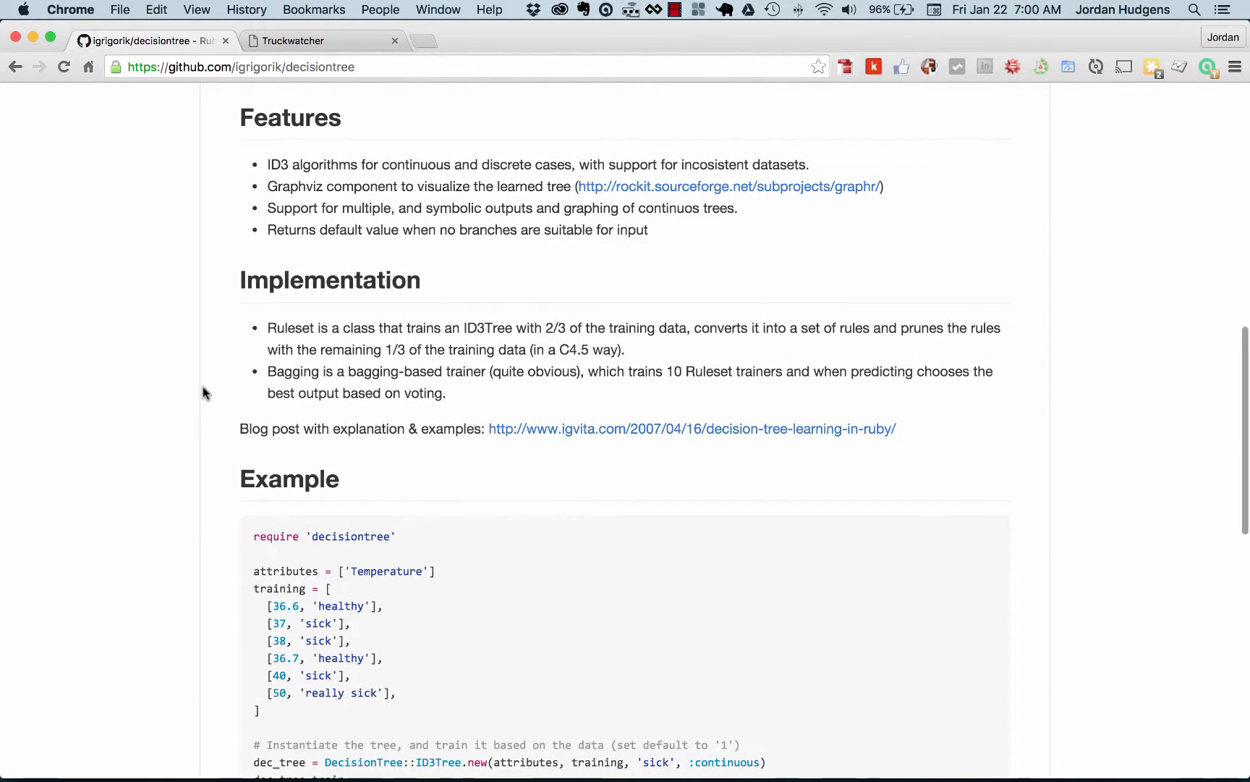
scroll("down", 3)
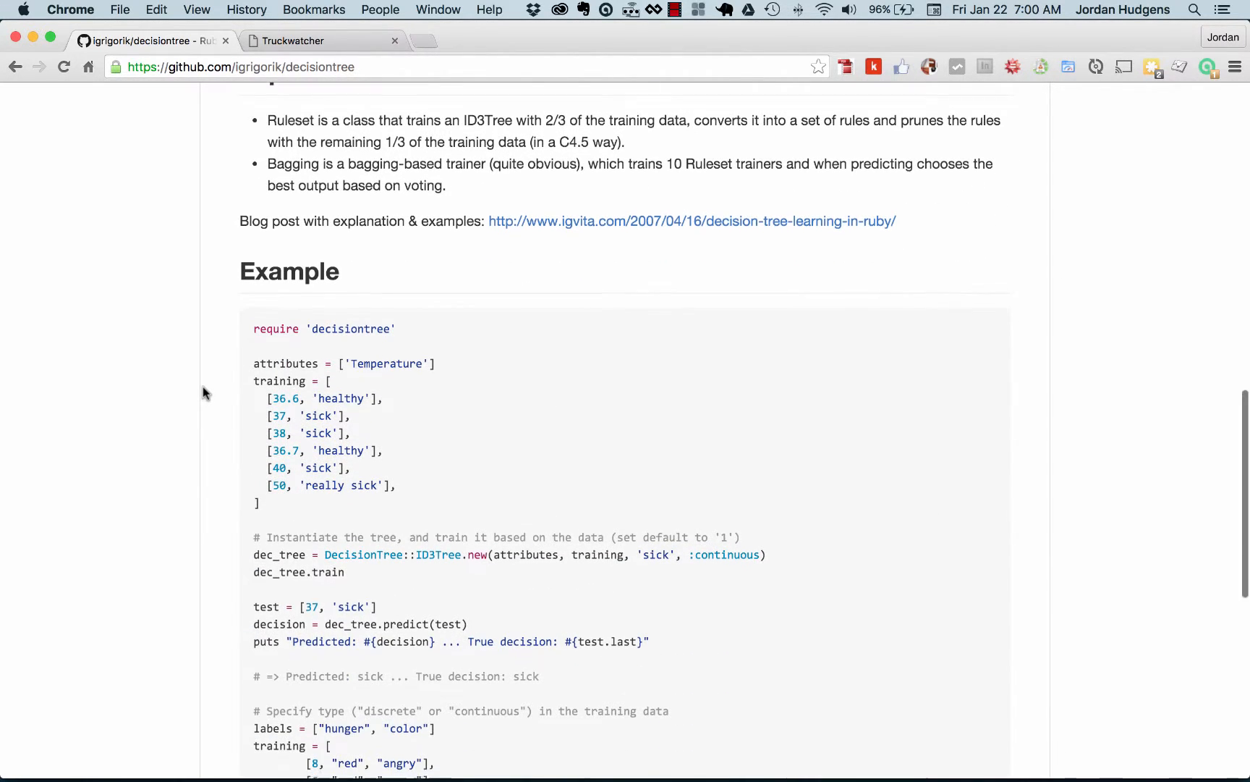
scroll("down", 3)
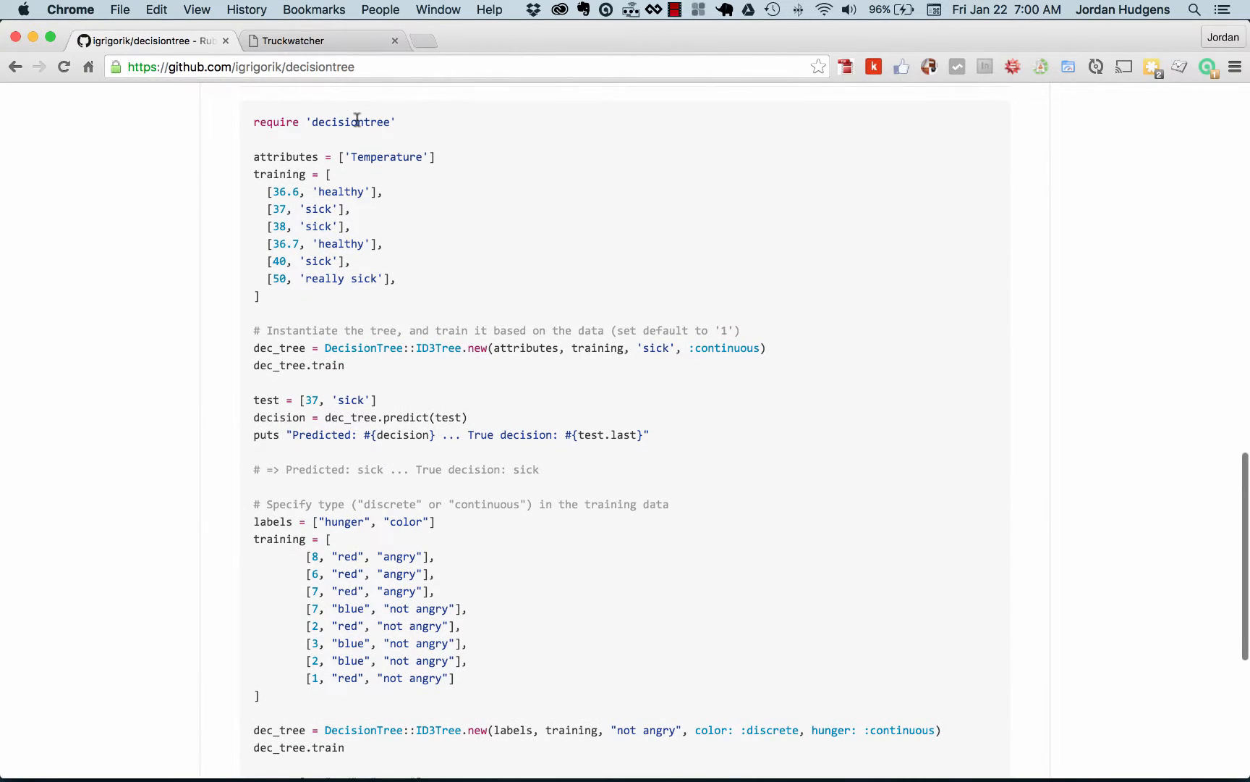
scroll("down", 3)
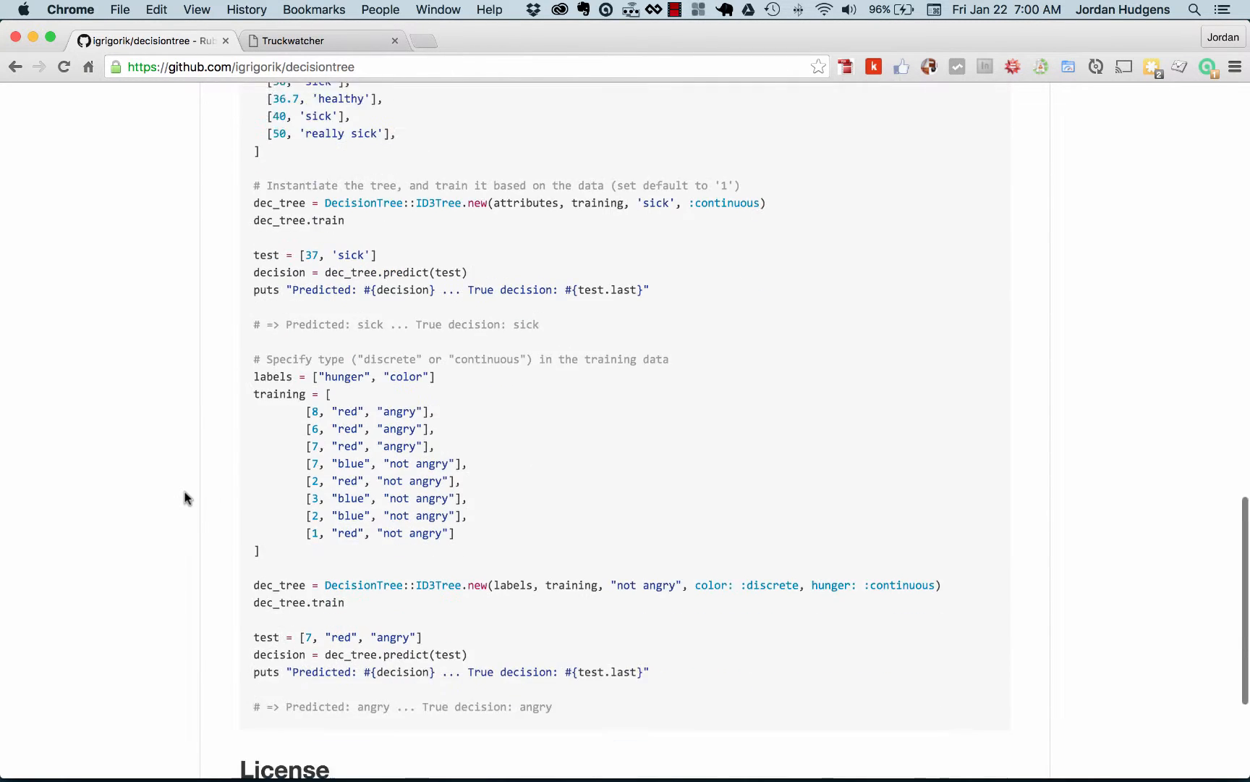
scroll("down", 3)
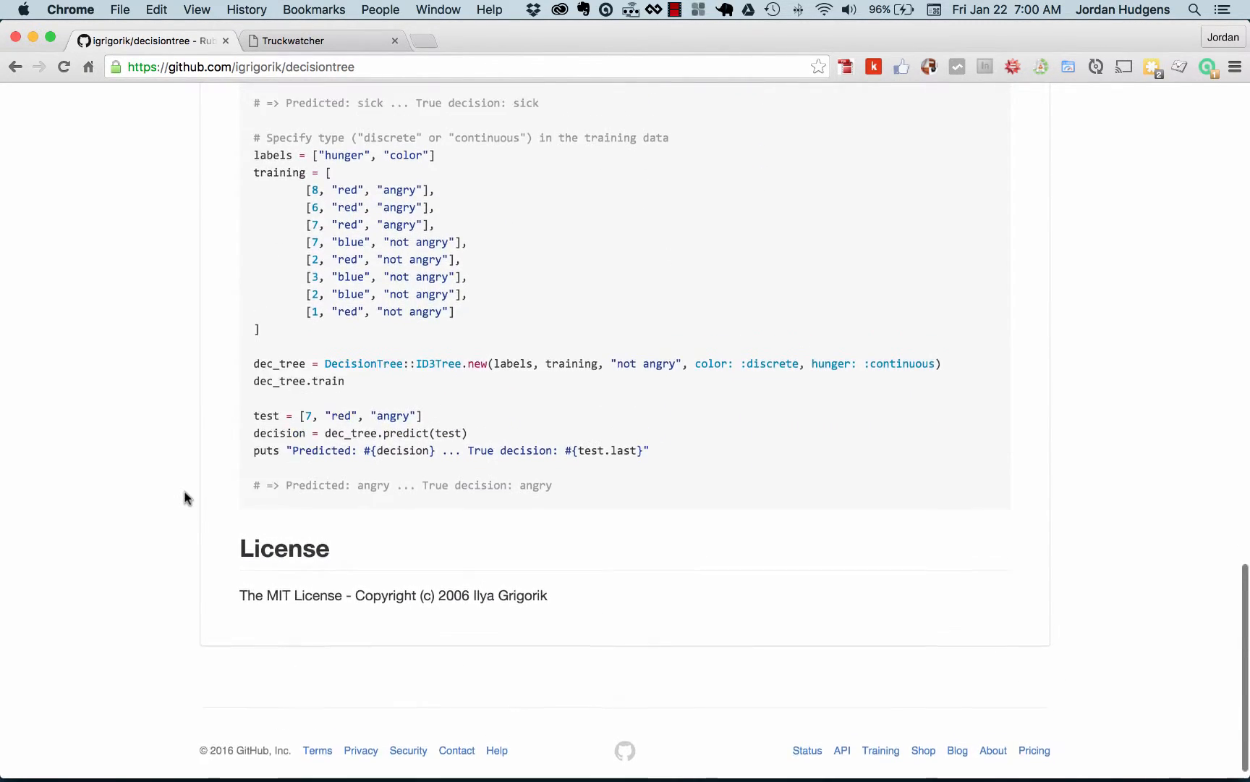
scroll("up", 3)
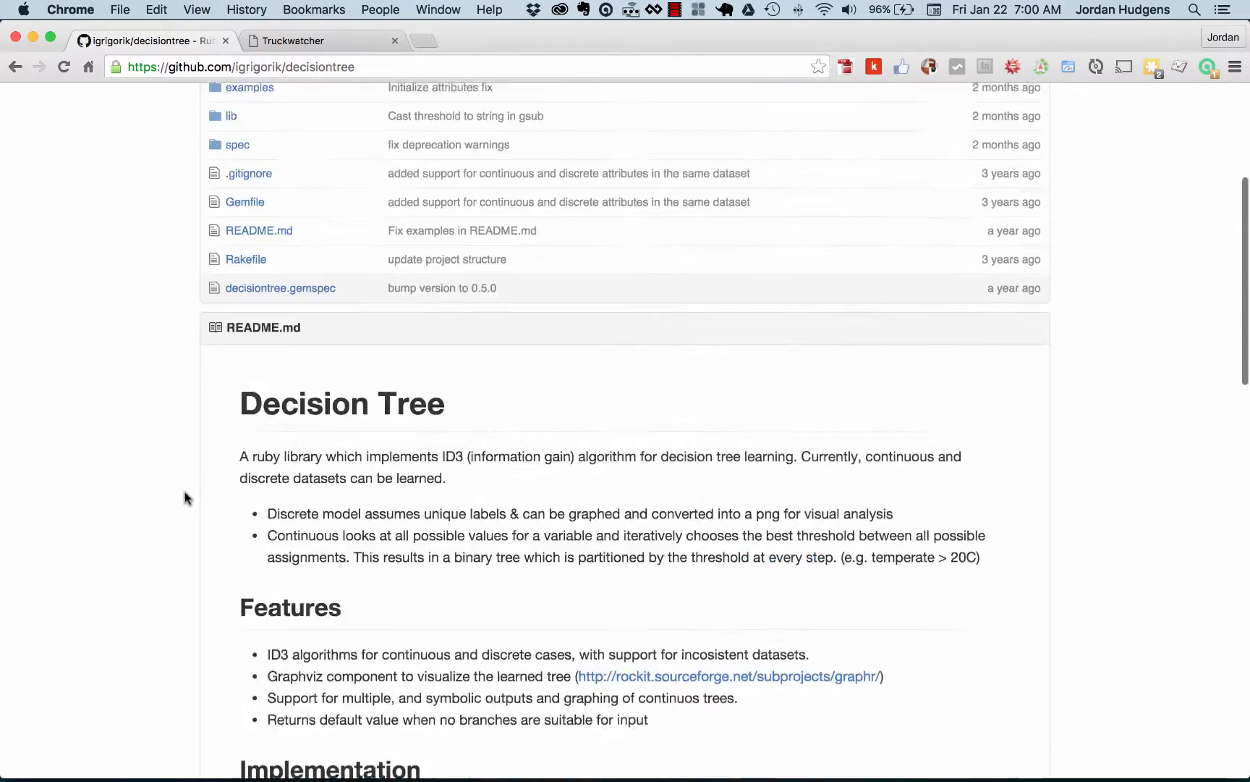
scroll("up", 3)
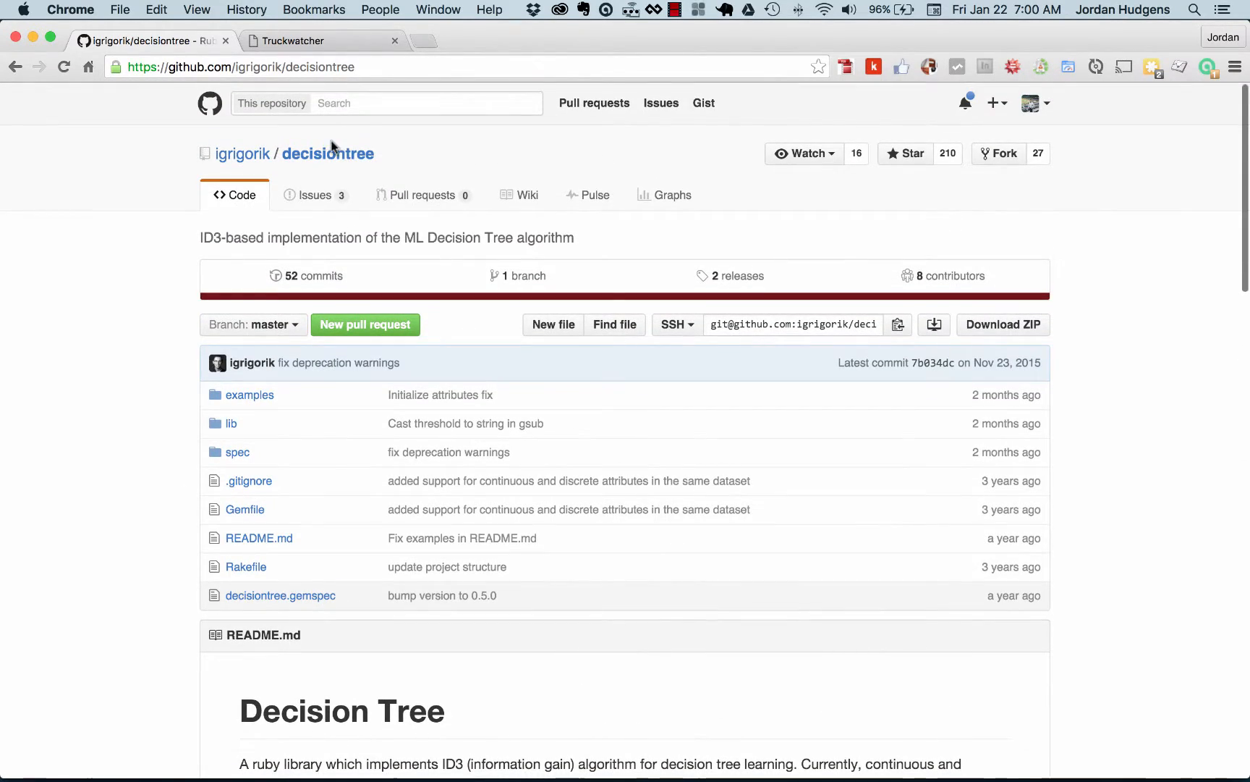
Switch to the Truck Watcher tab showing the vehicle table with Accurate predictions
left_click(286, 41)
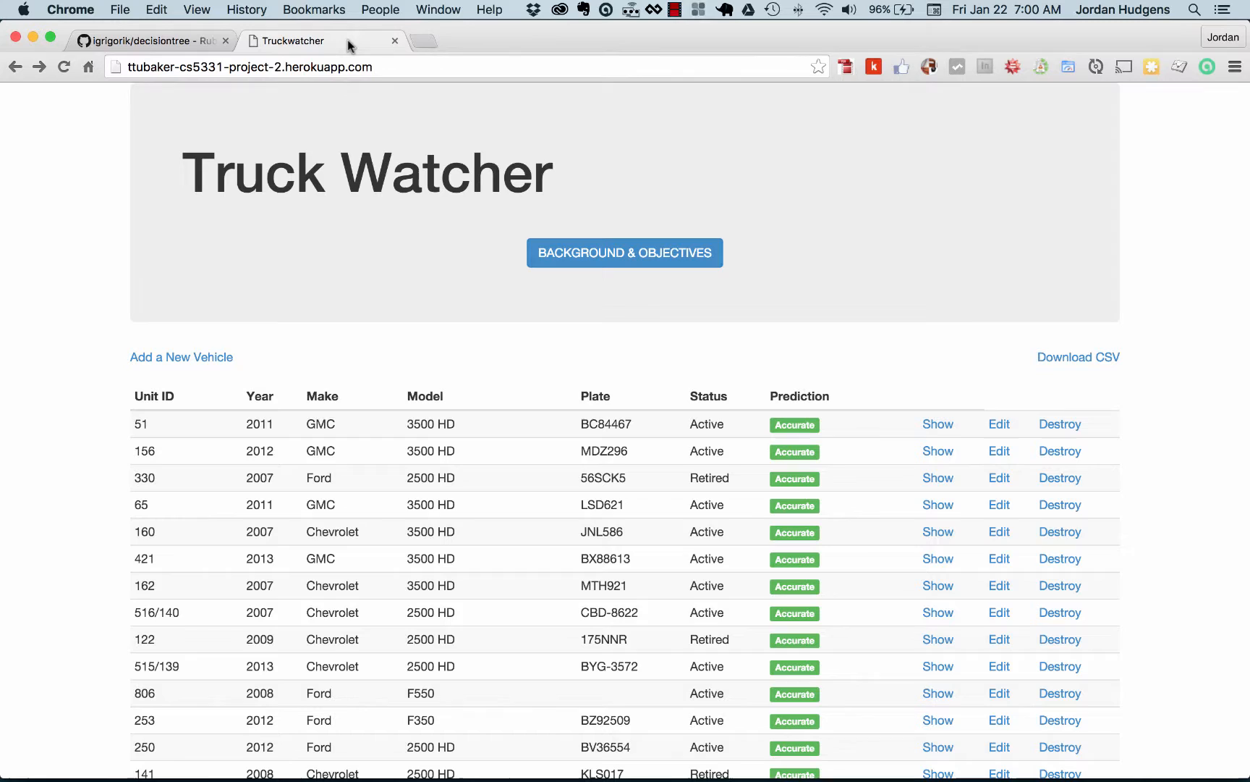
mouse_move(136, 153)
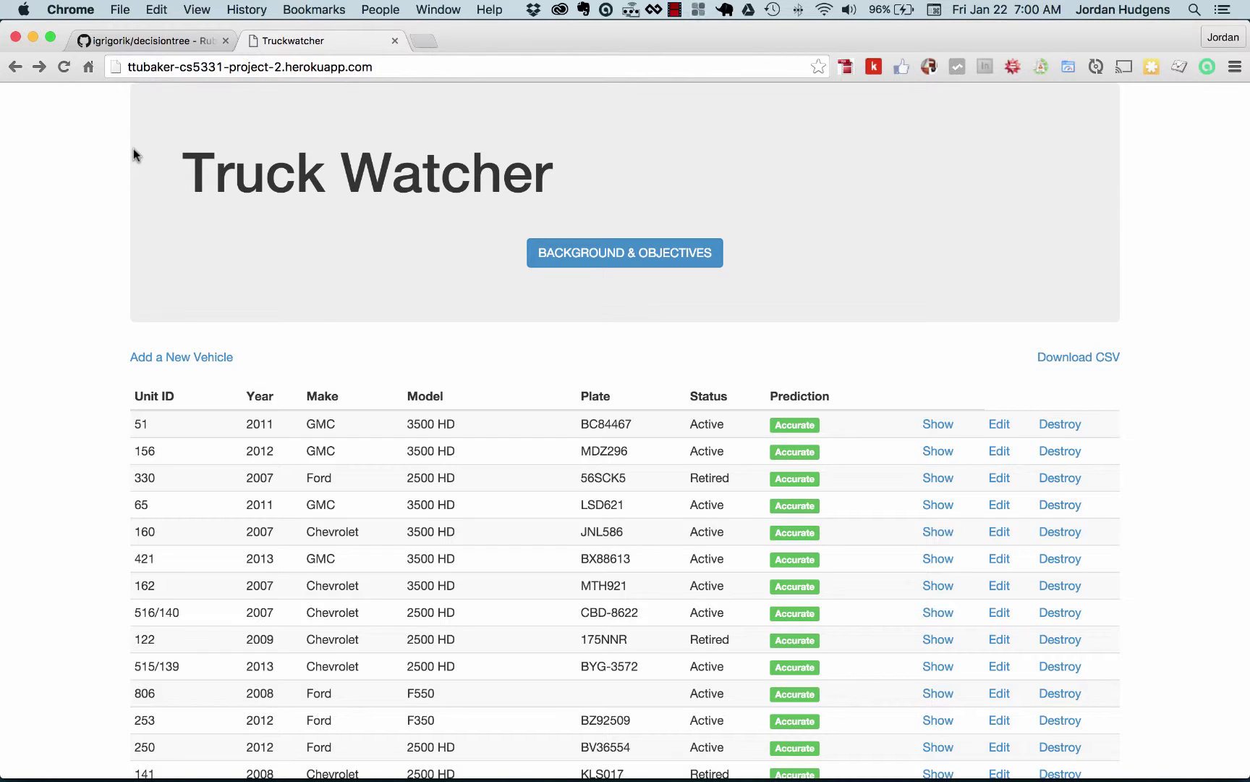
mouse_move(63, 214)
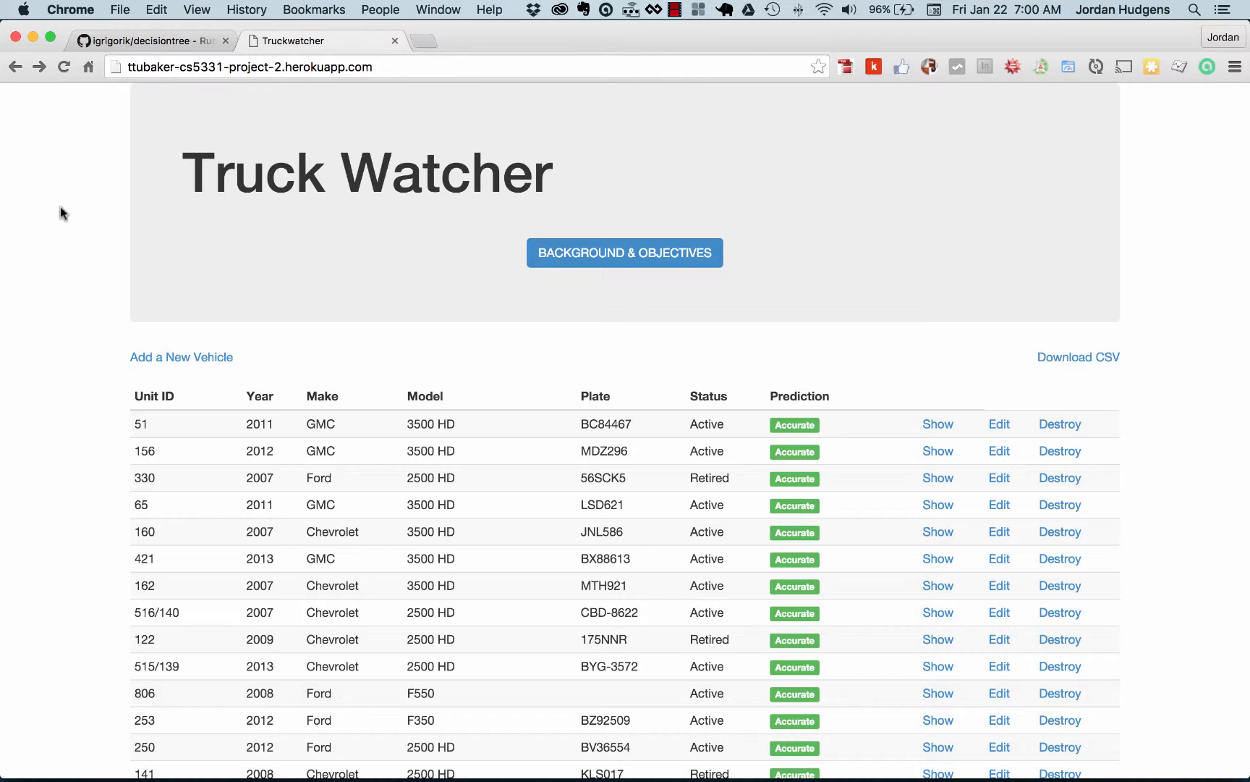
mouse_move(85, 228)
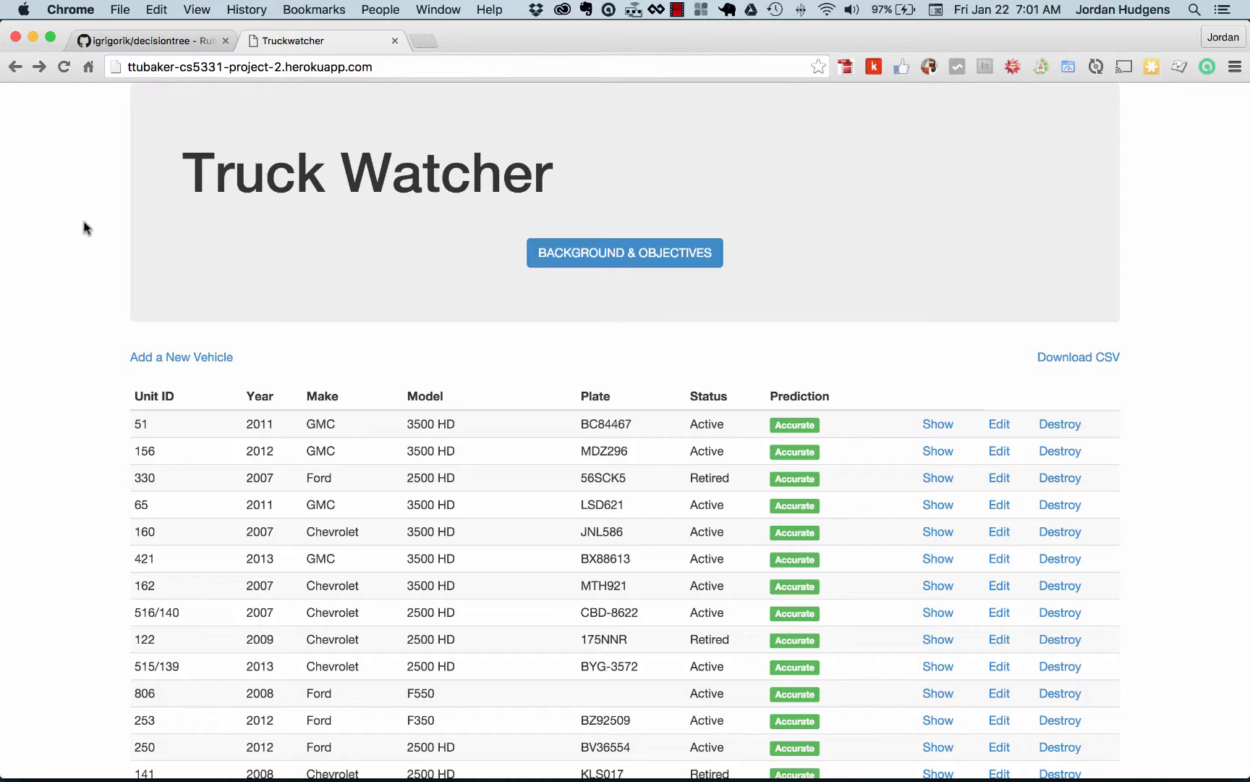
mouse_move(129, 416)
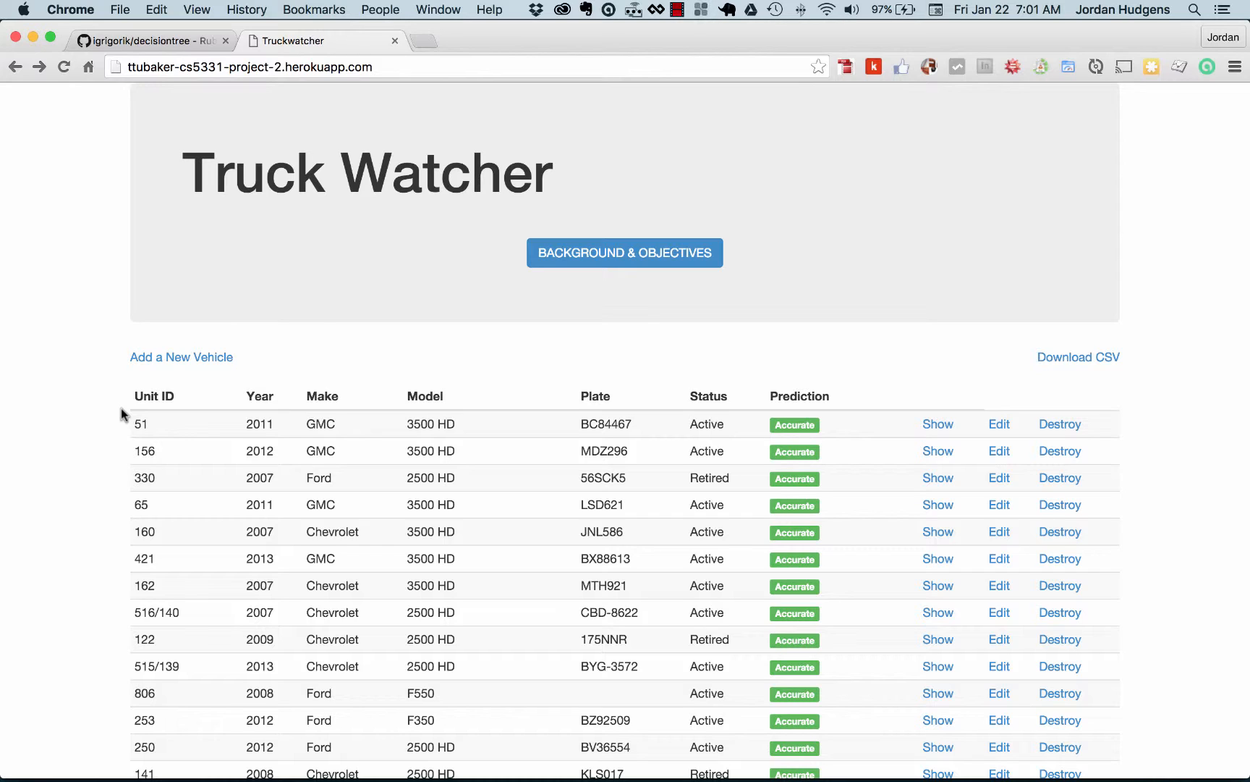
scroll("down", 3)
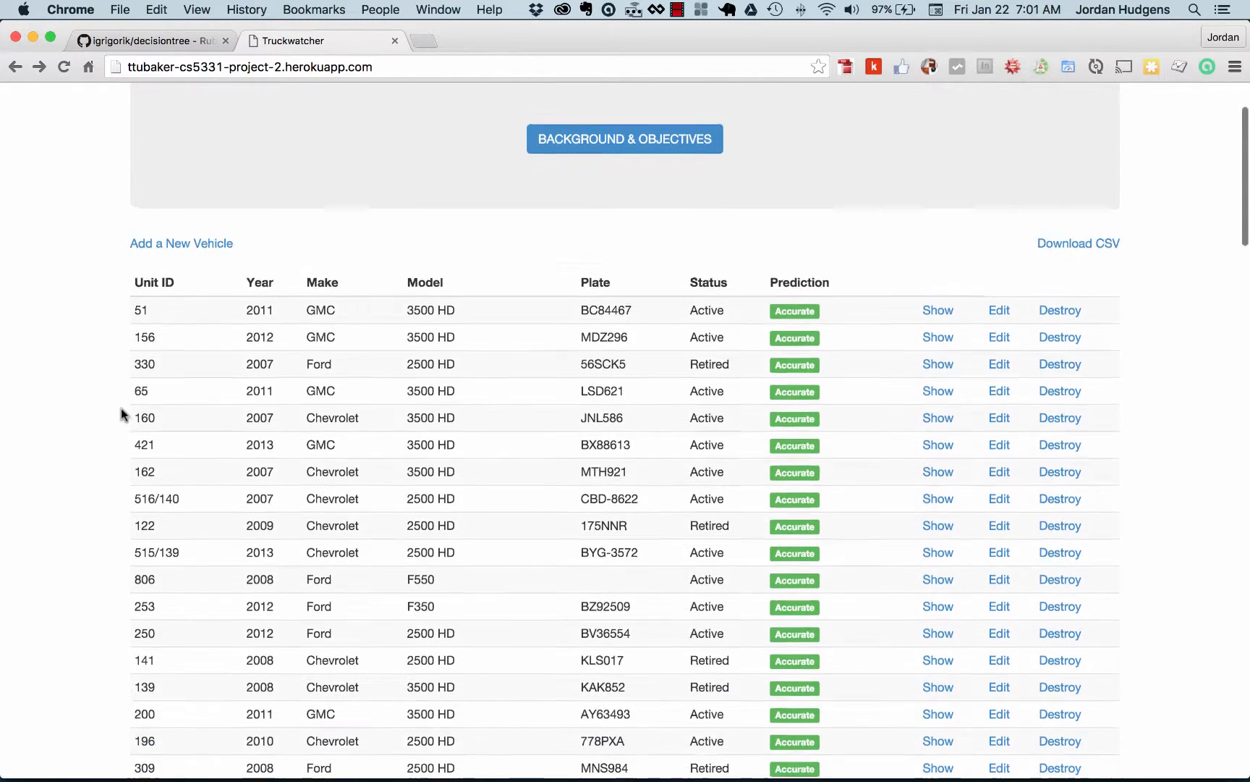
scroll("up", 3)
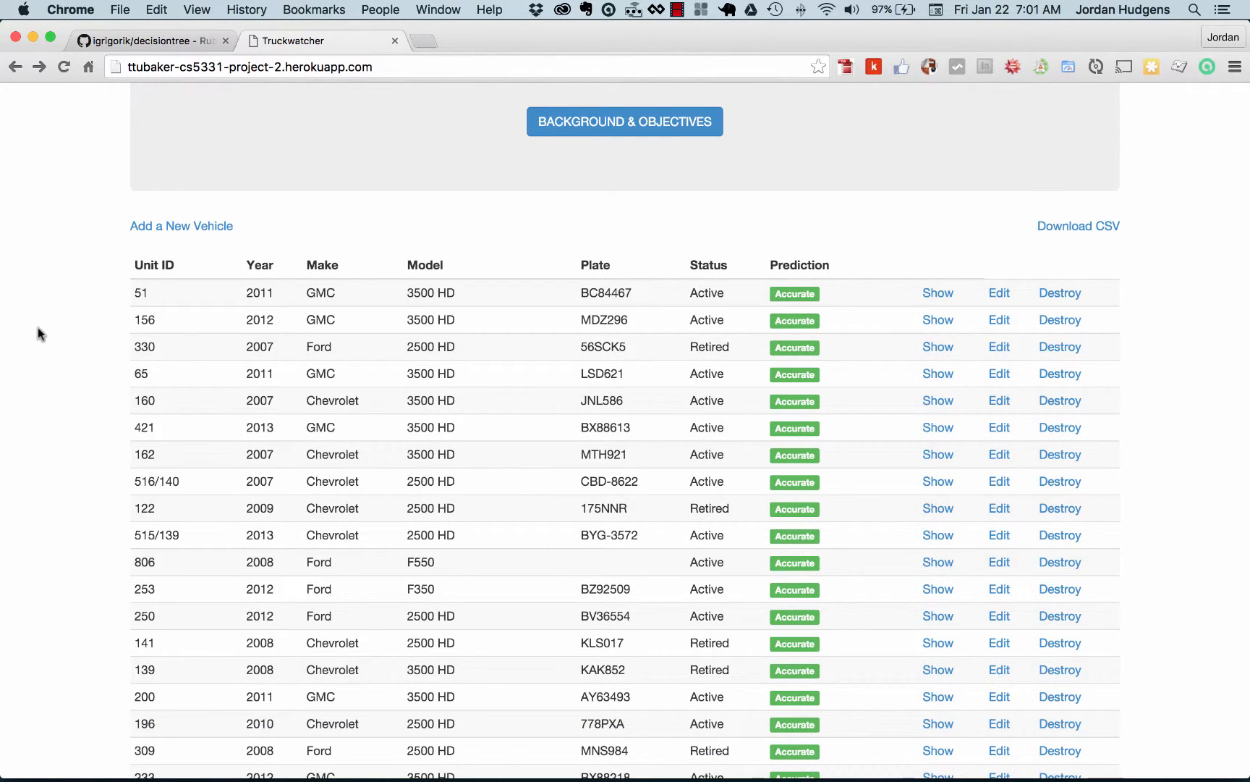
mouse_move(327, 363)
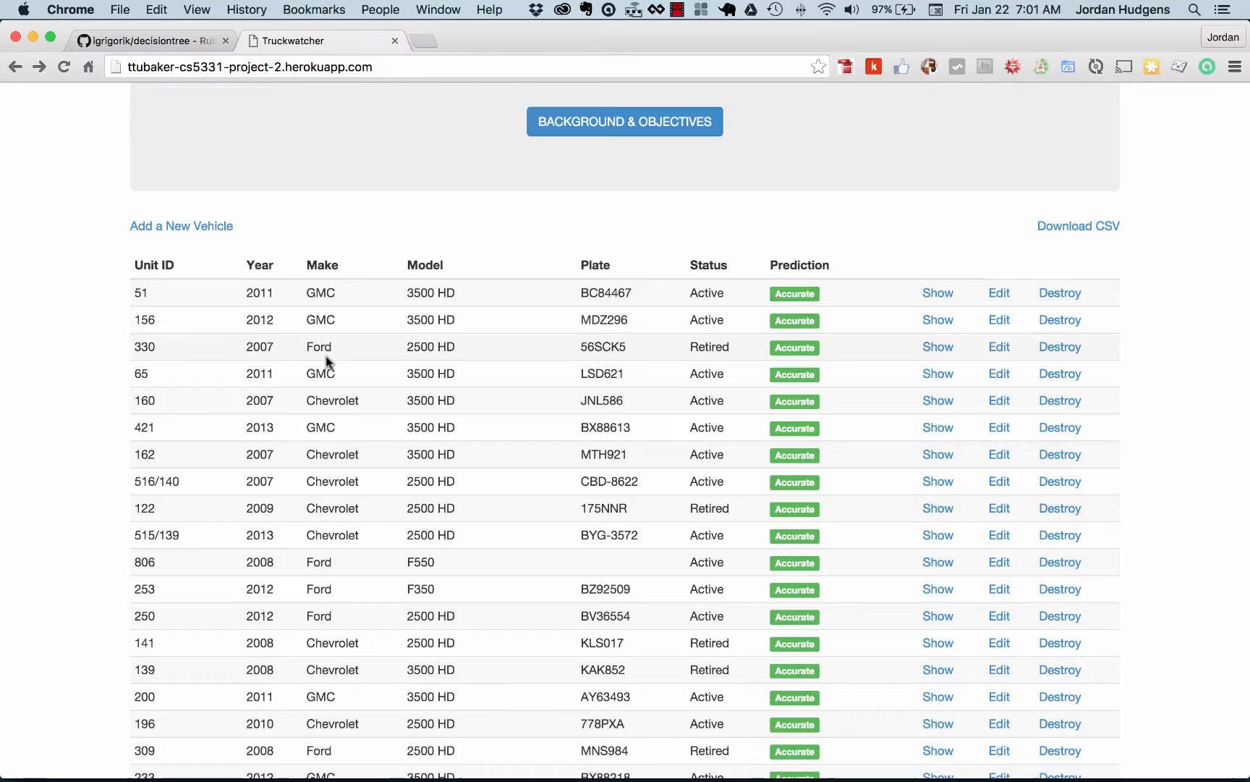
mouse_move(321, 307)
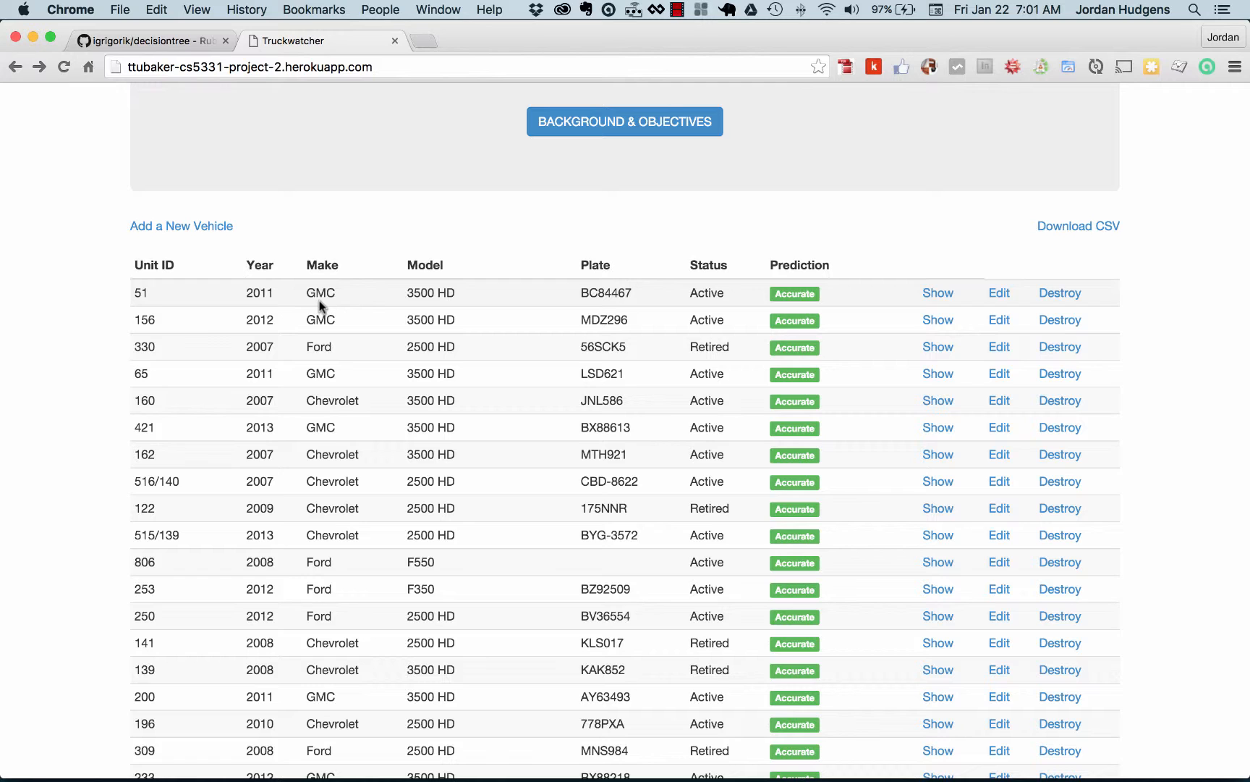
mouse_move(513, 336)
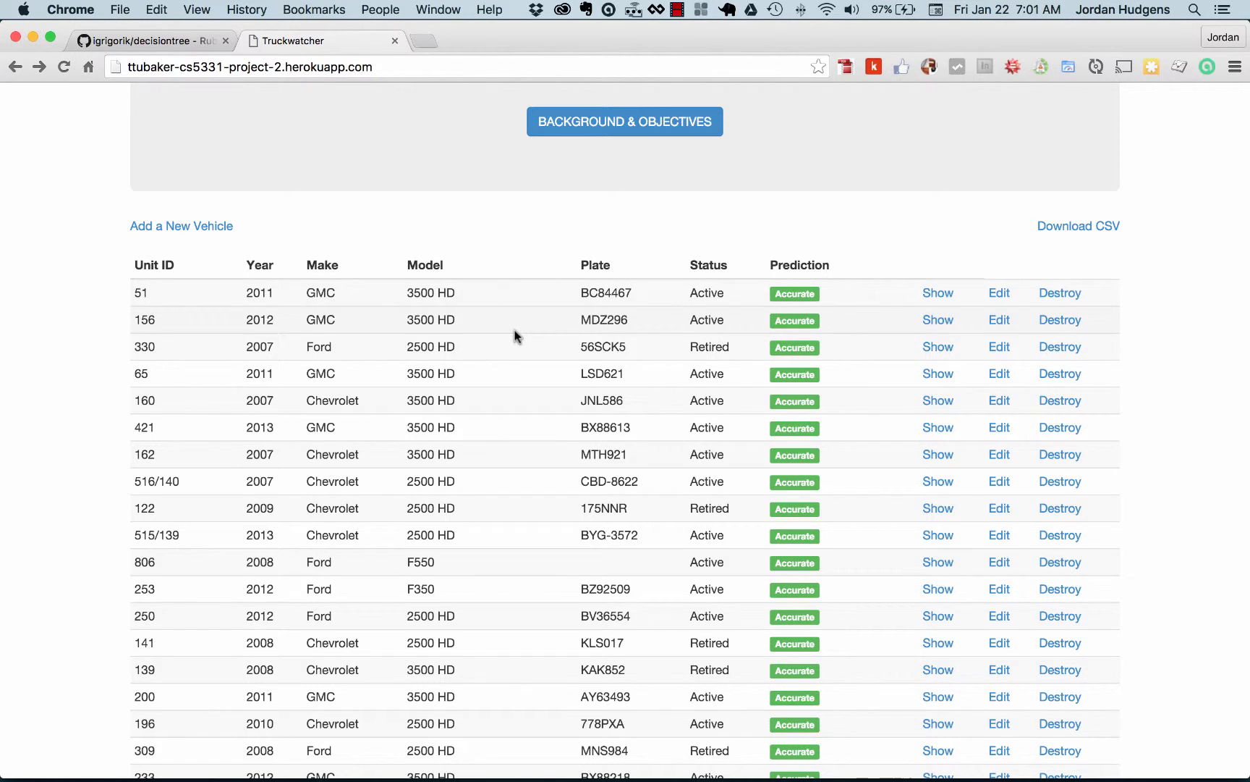
scroll("down", 3)
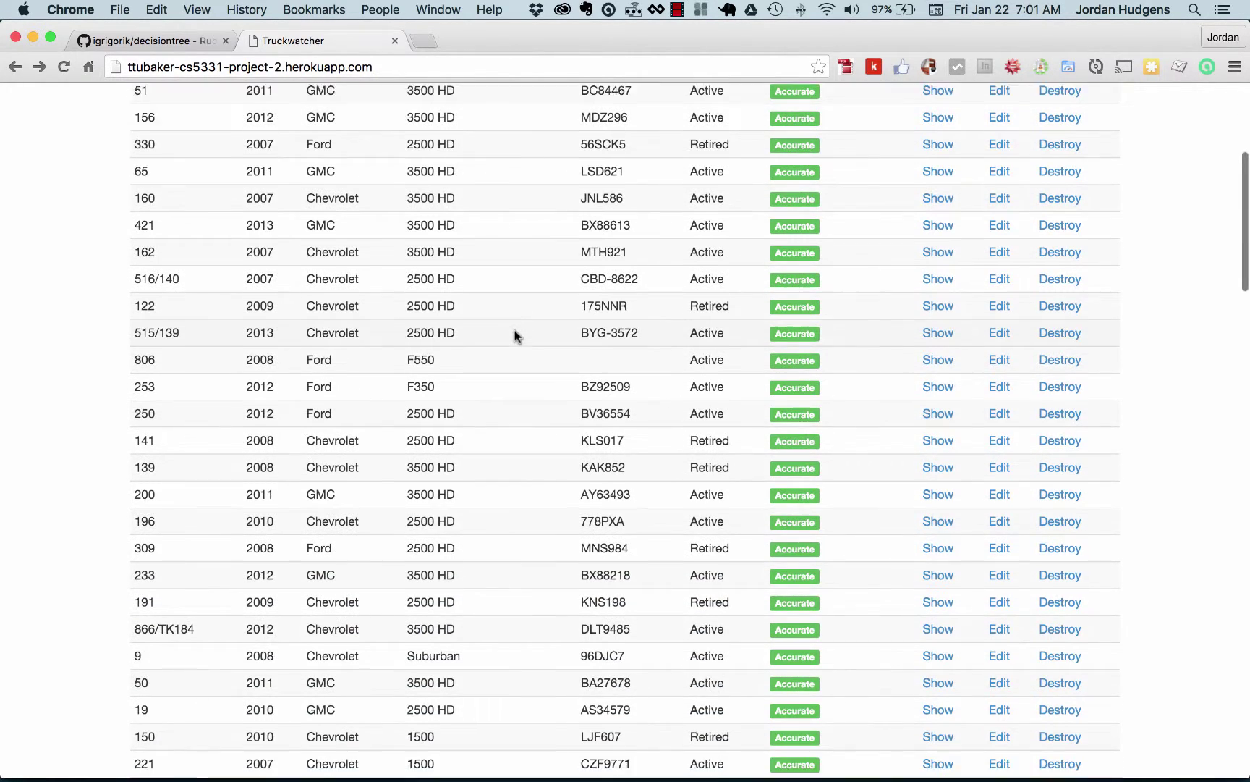
scroll("down", 3)
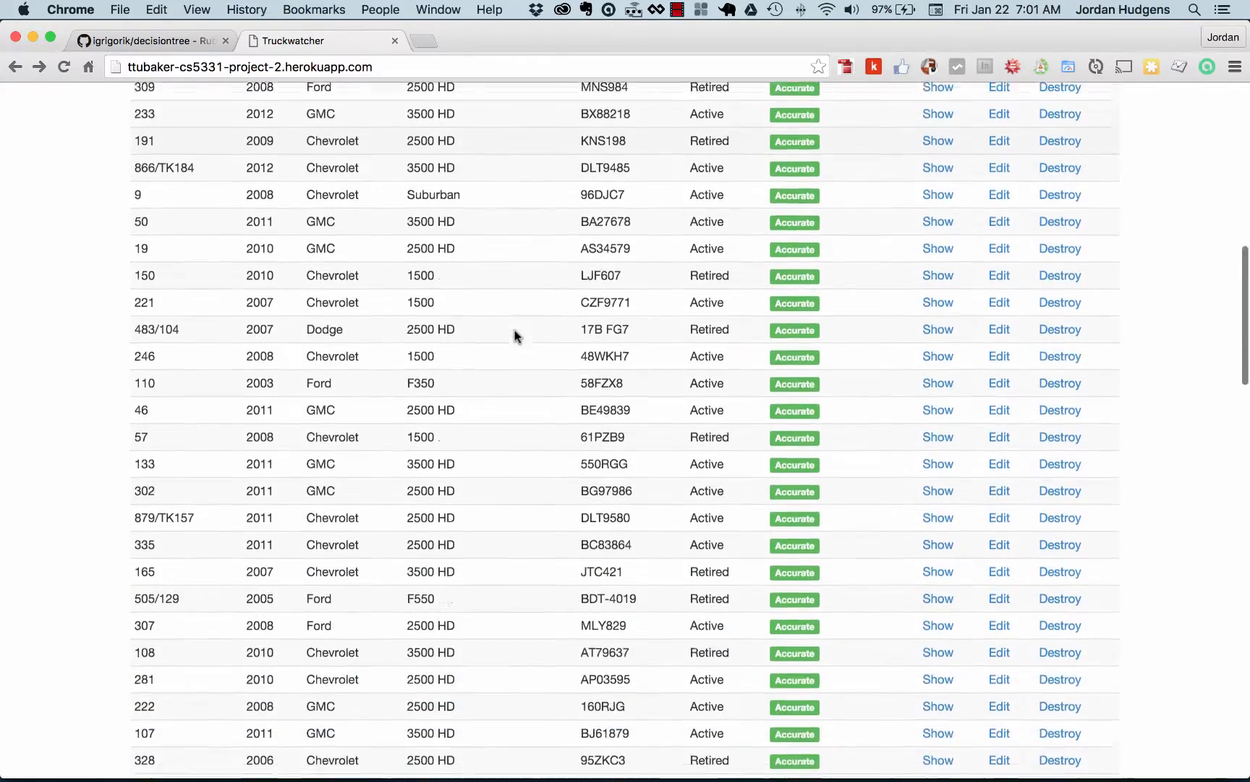
scroll("down", 3)
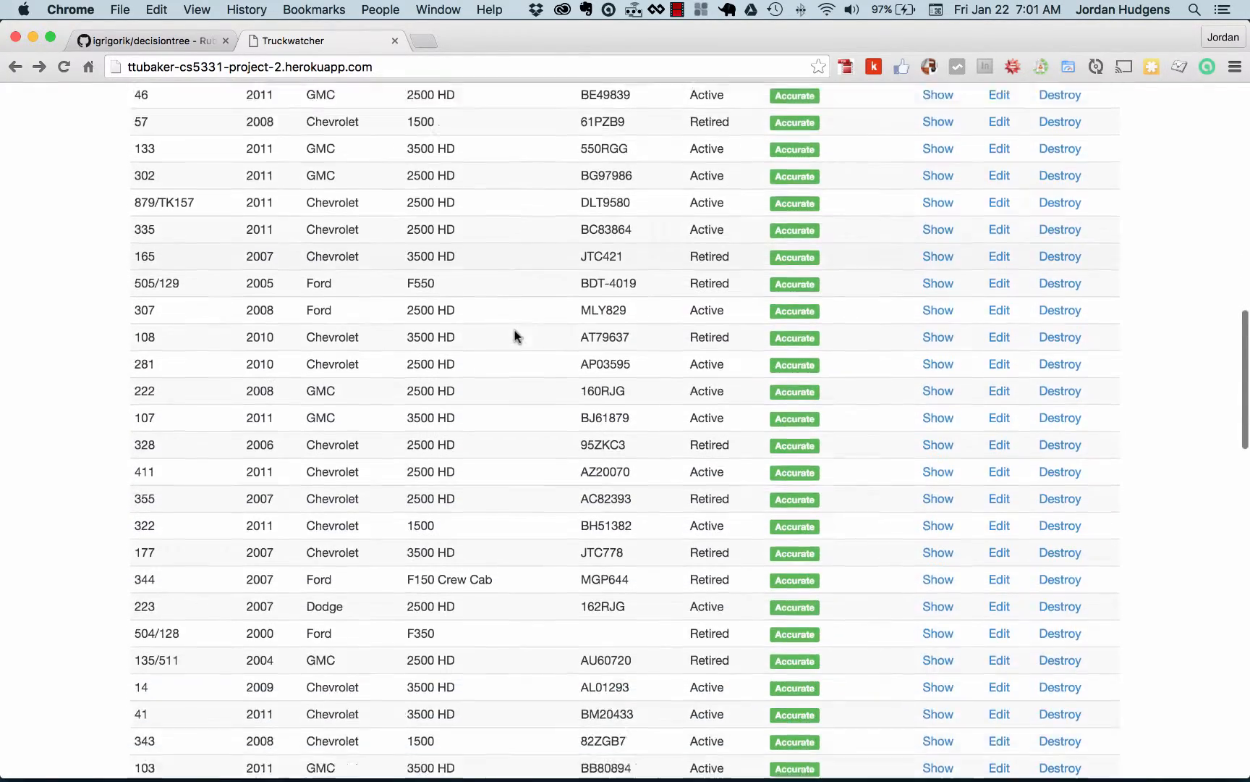
scroll("down", 3)
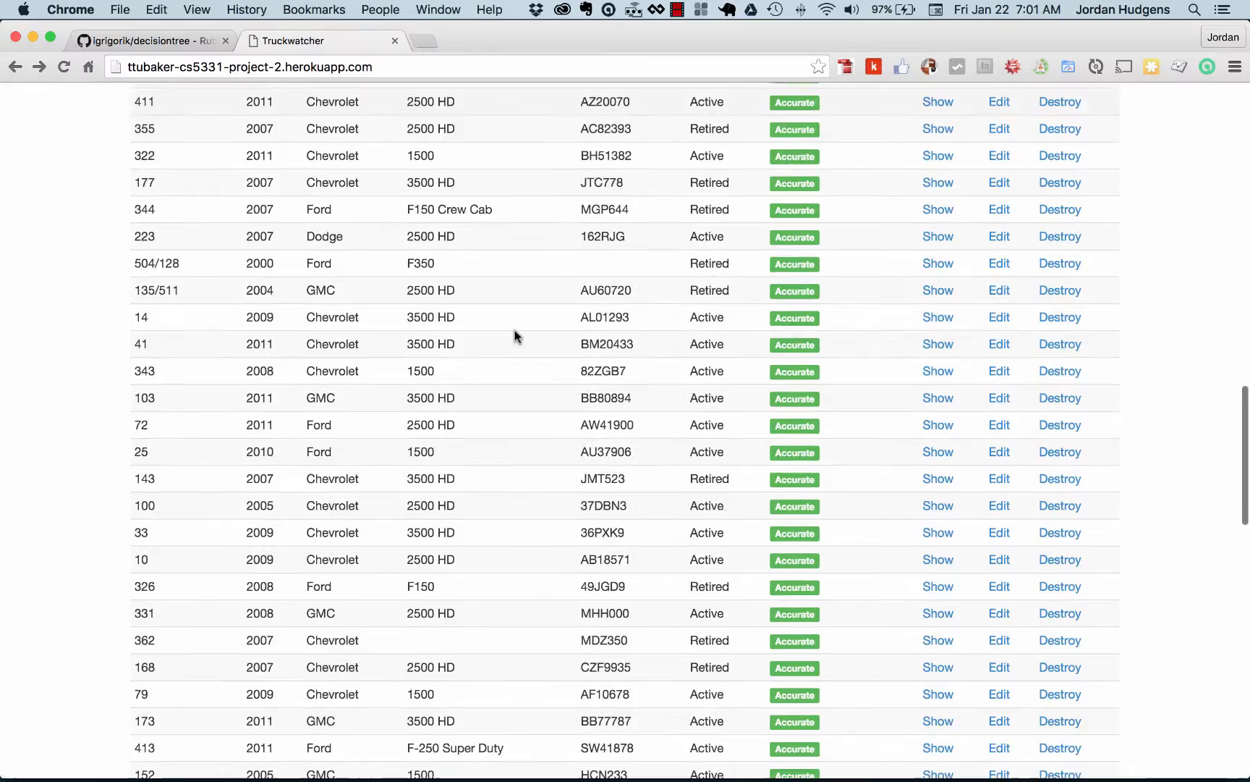
scroll("down", 3)
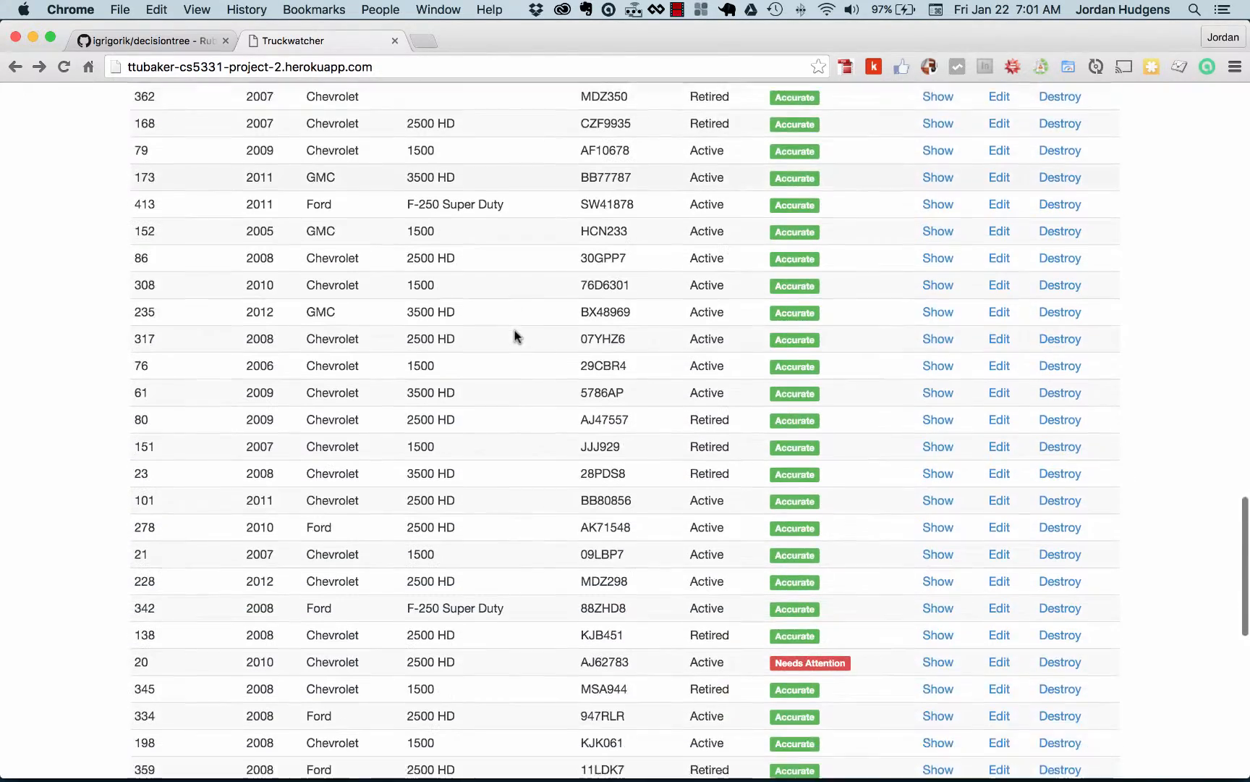
scroll("down", 3)
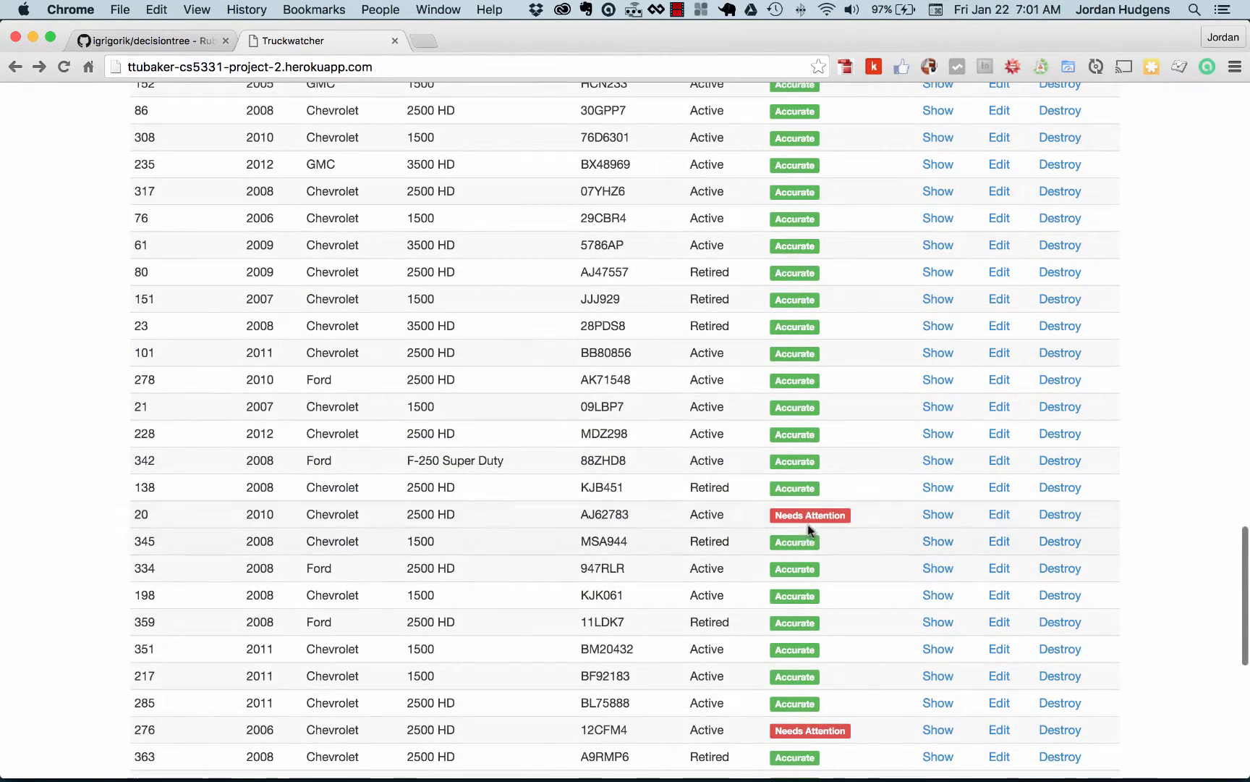
mouse_move(866, 543)
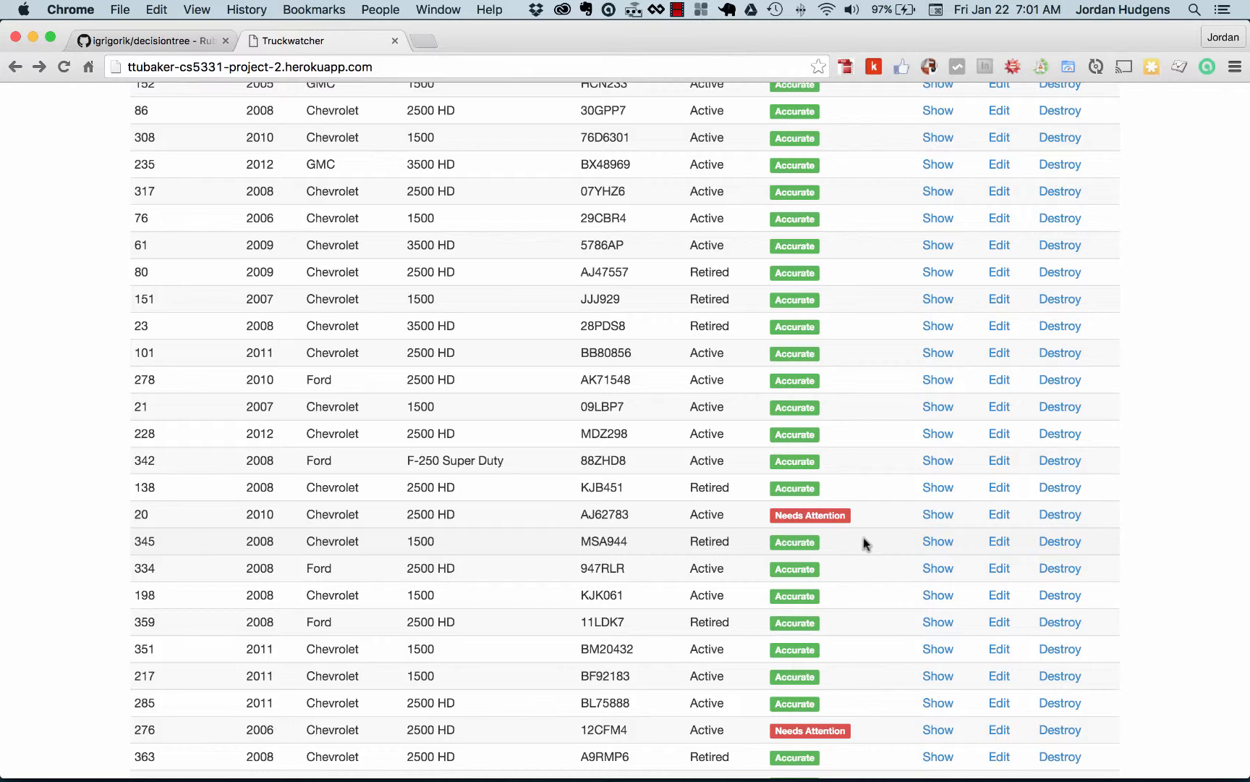
left_click(937, 513)
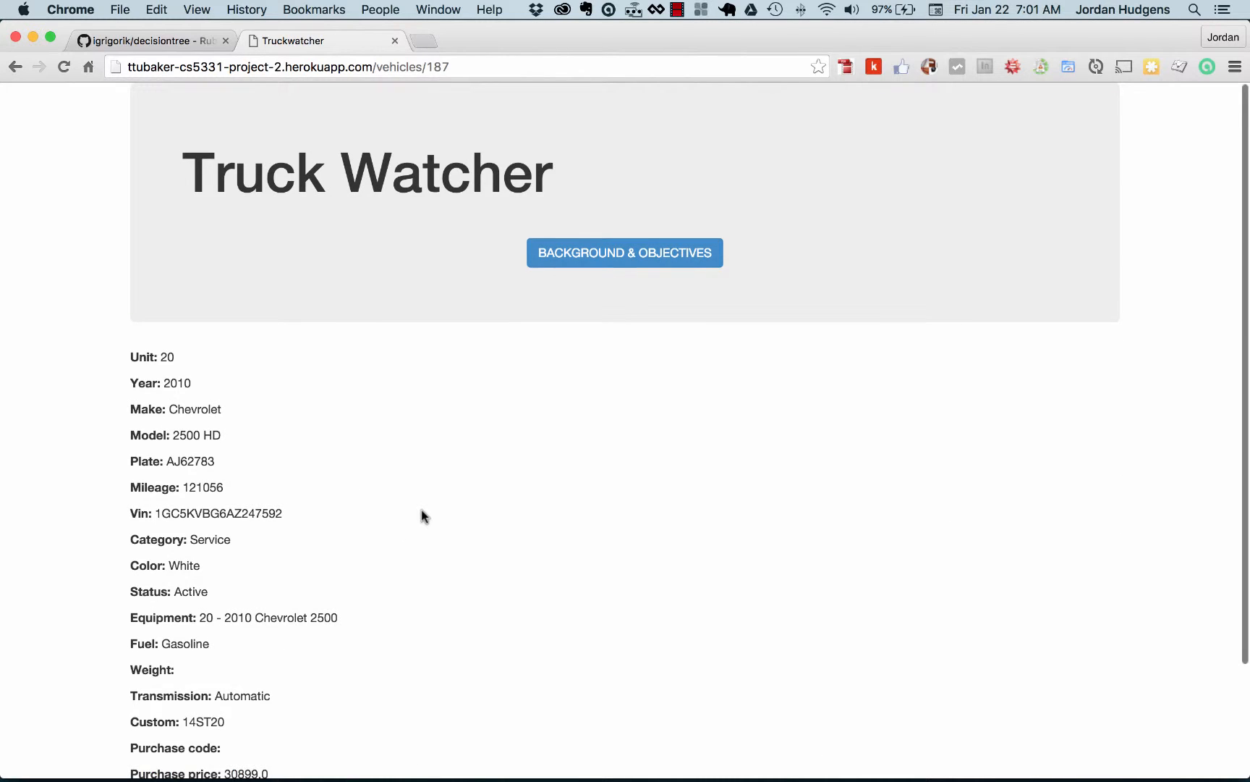
scroll("down", 3)
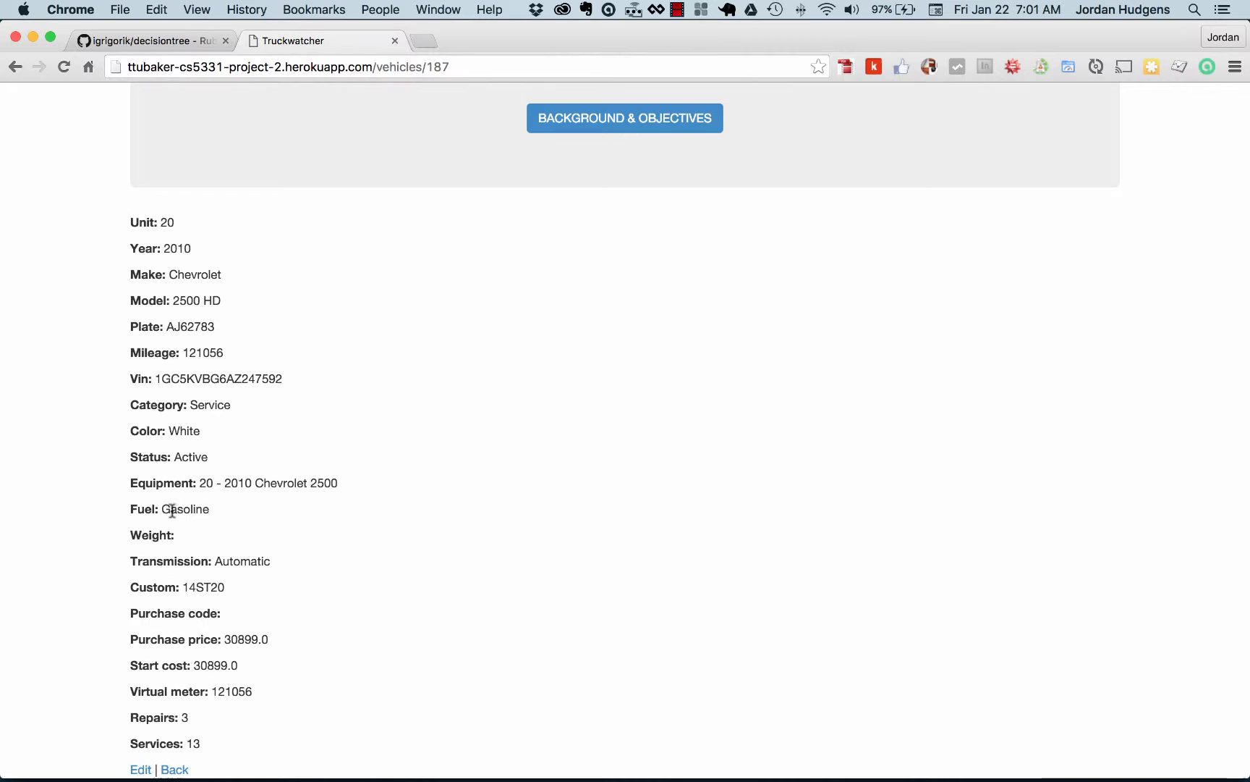
double_click(183, 509)
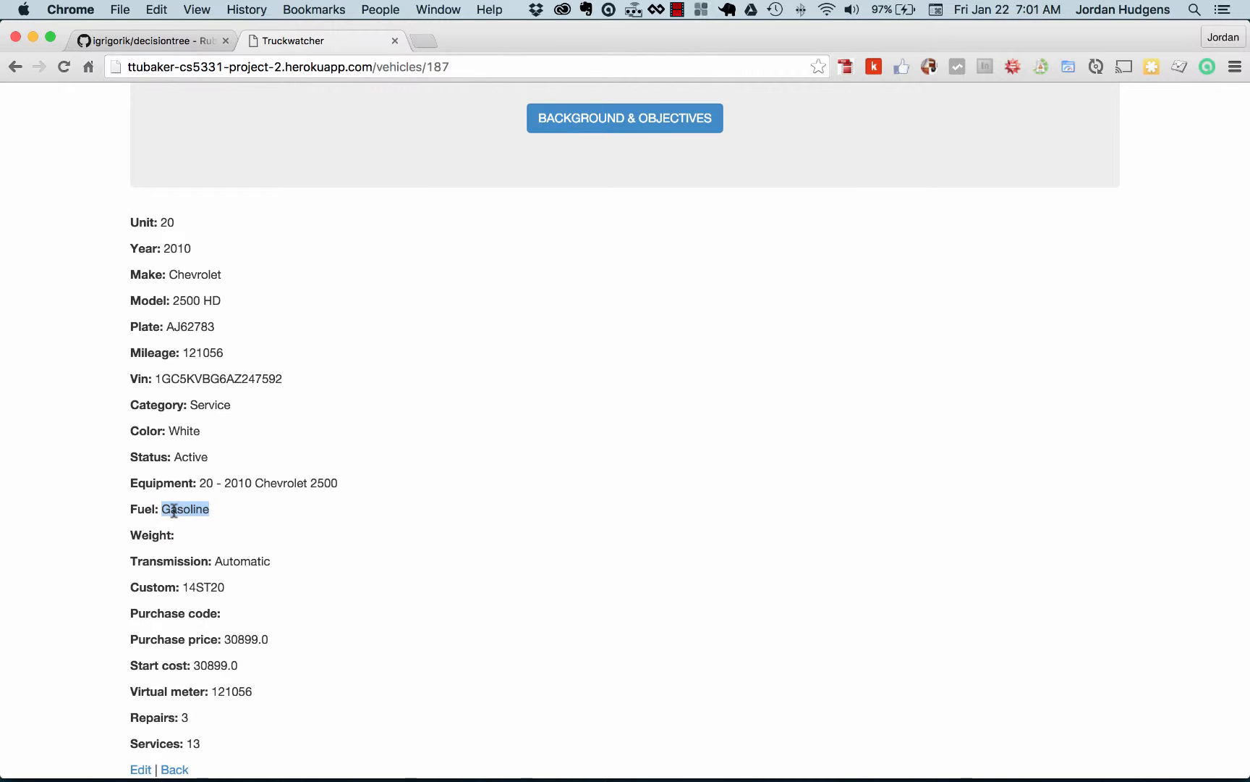
mouse_move(267, 575)
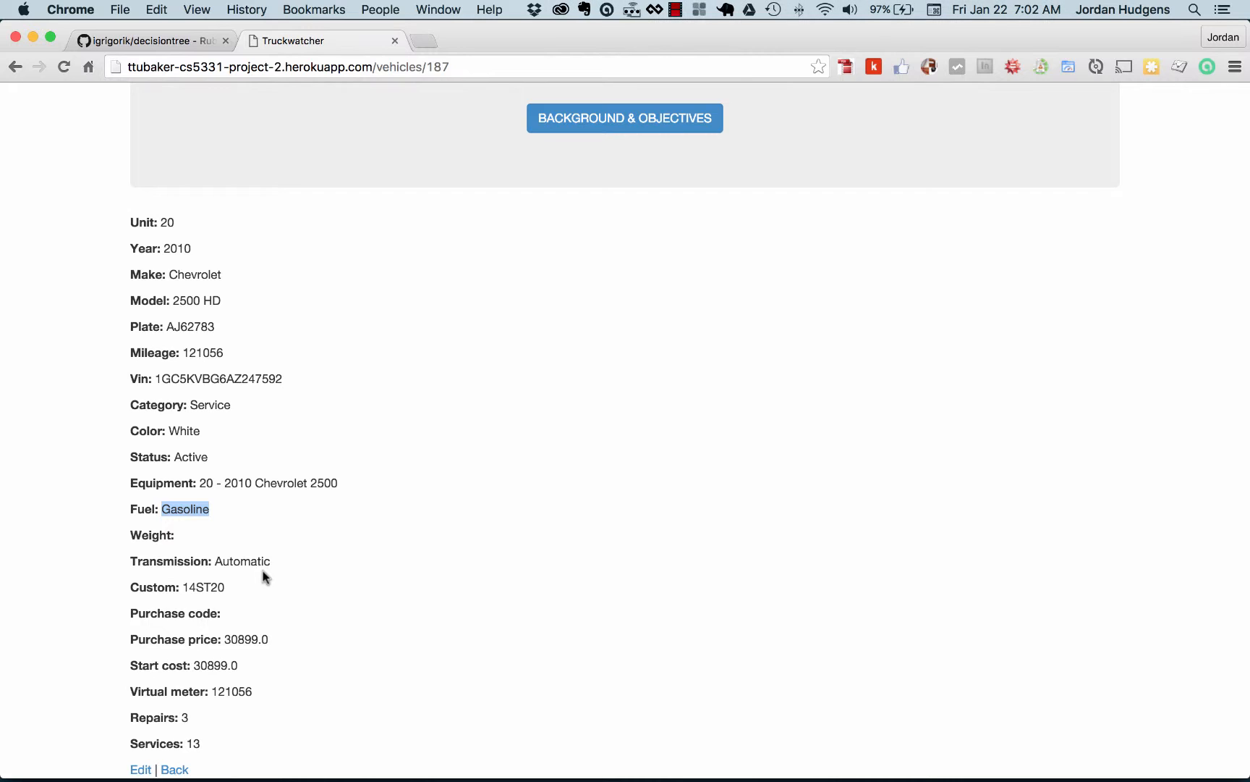
mouse_move(254, 695)
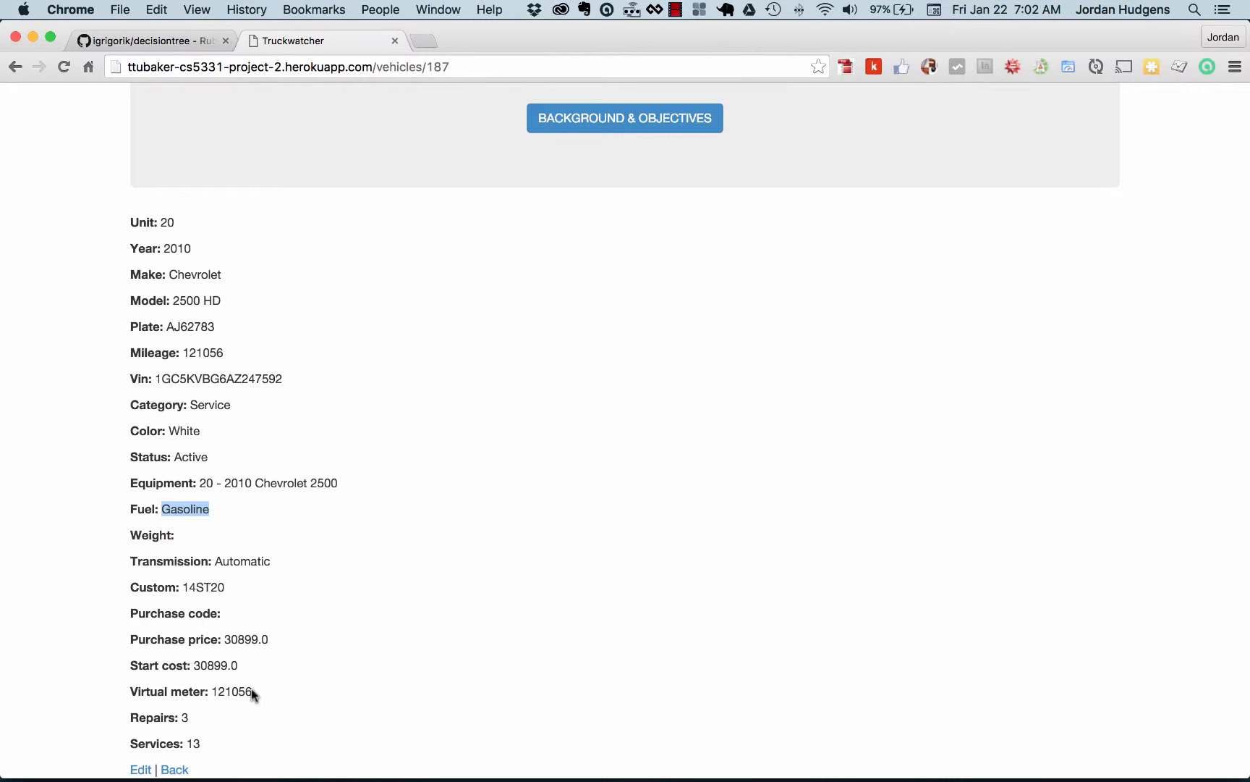
mouse_move(189, 718)
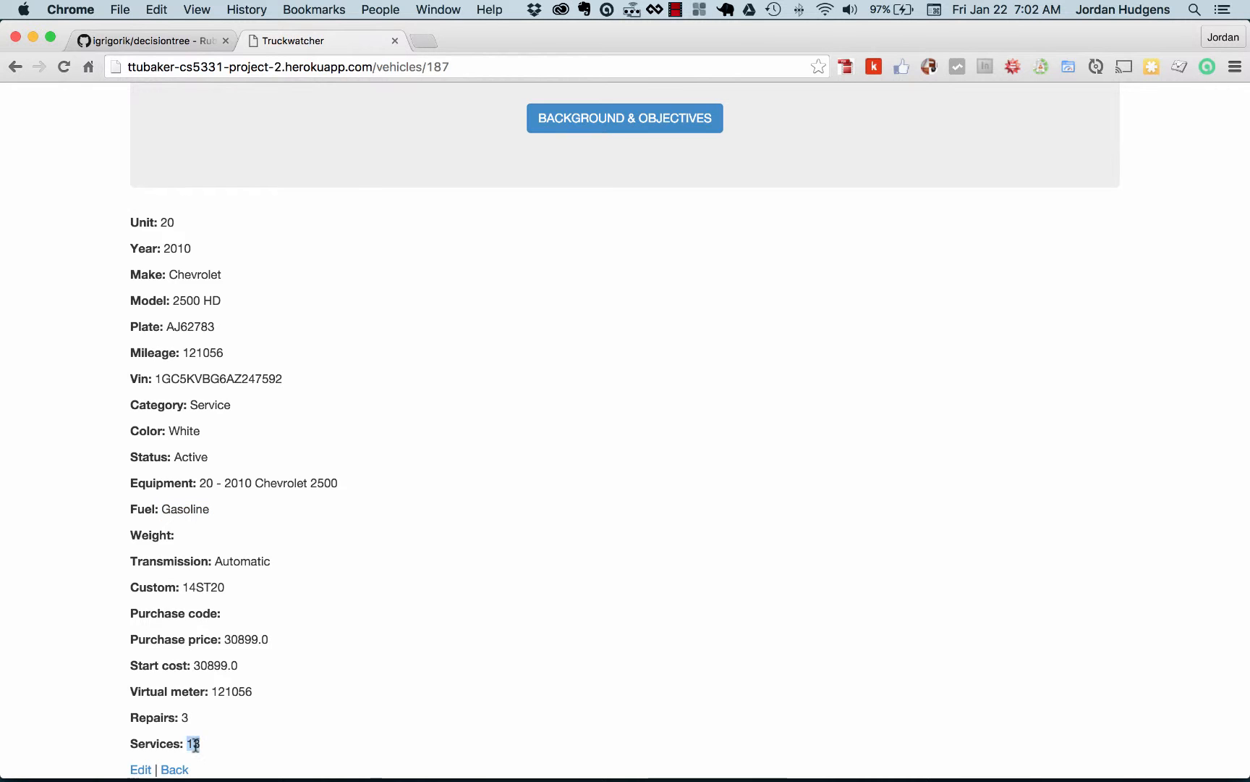
mouse_move(539, 526)
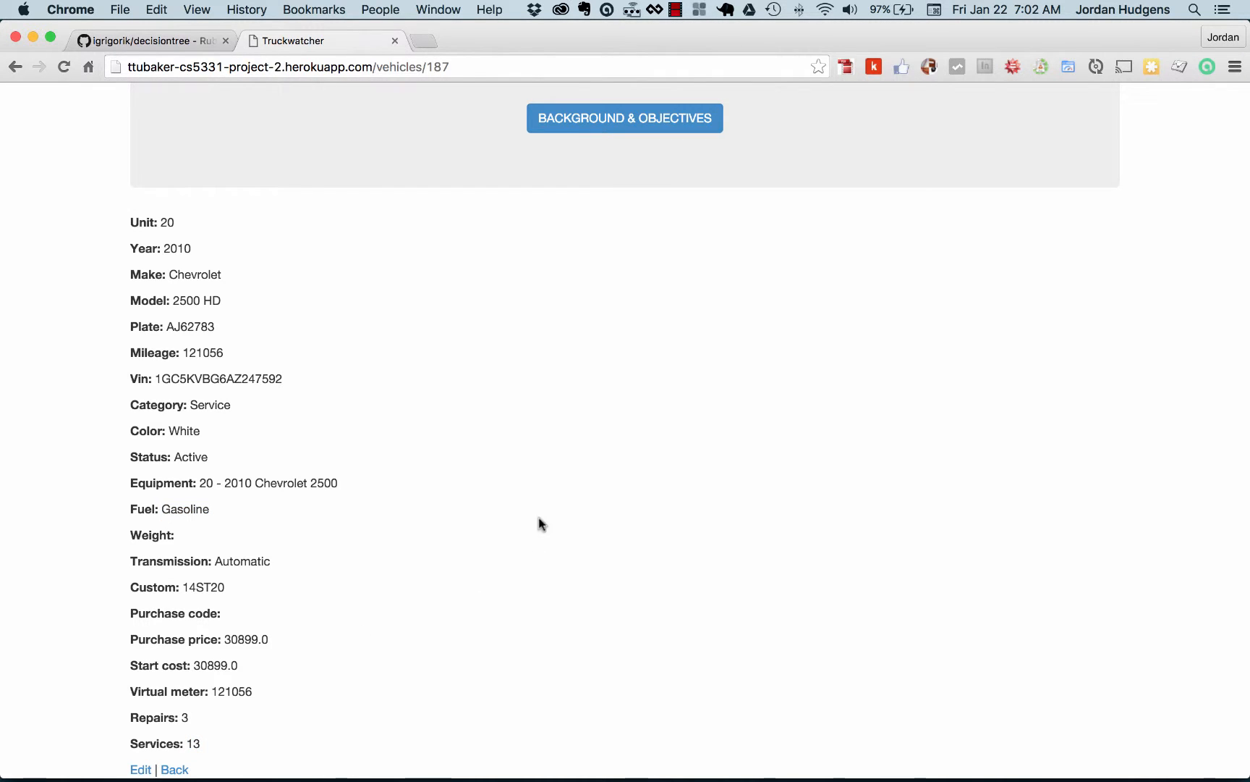
left_click(173, 769)
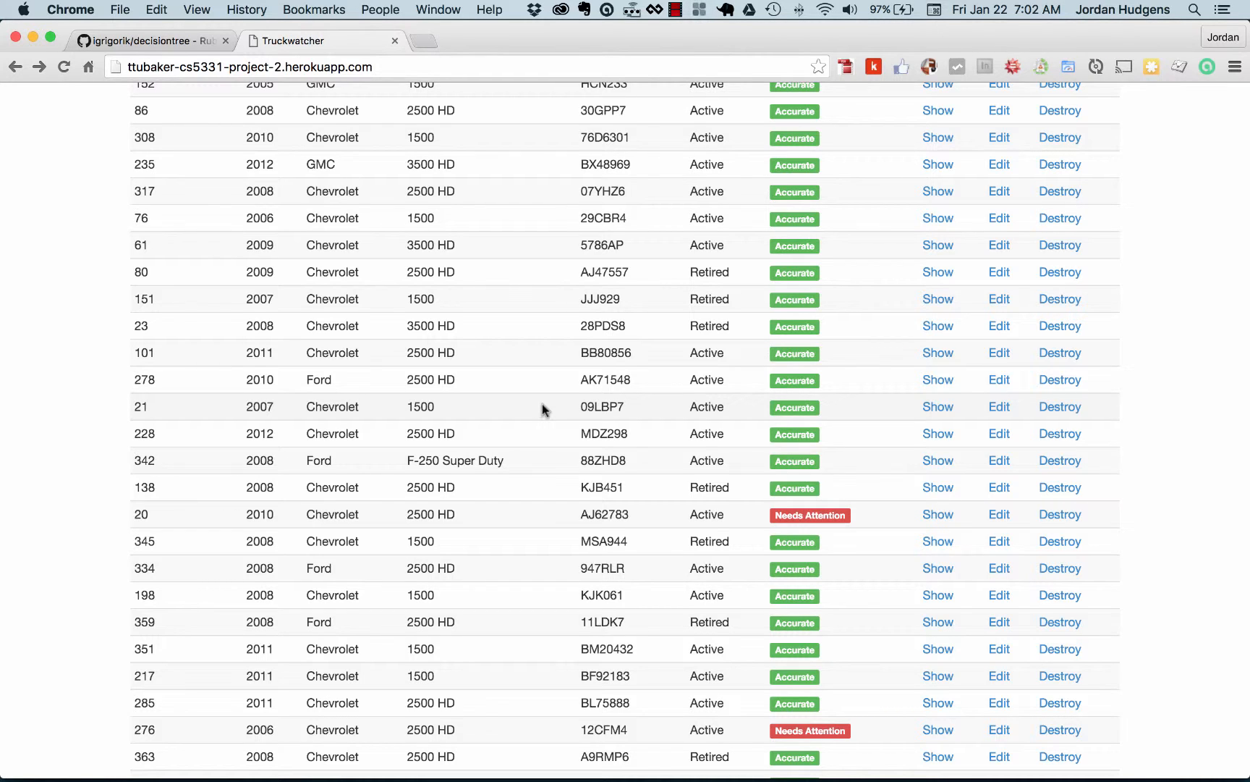
scroll("down", 3)
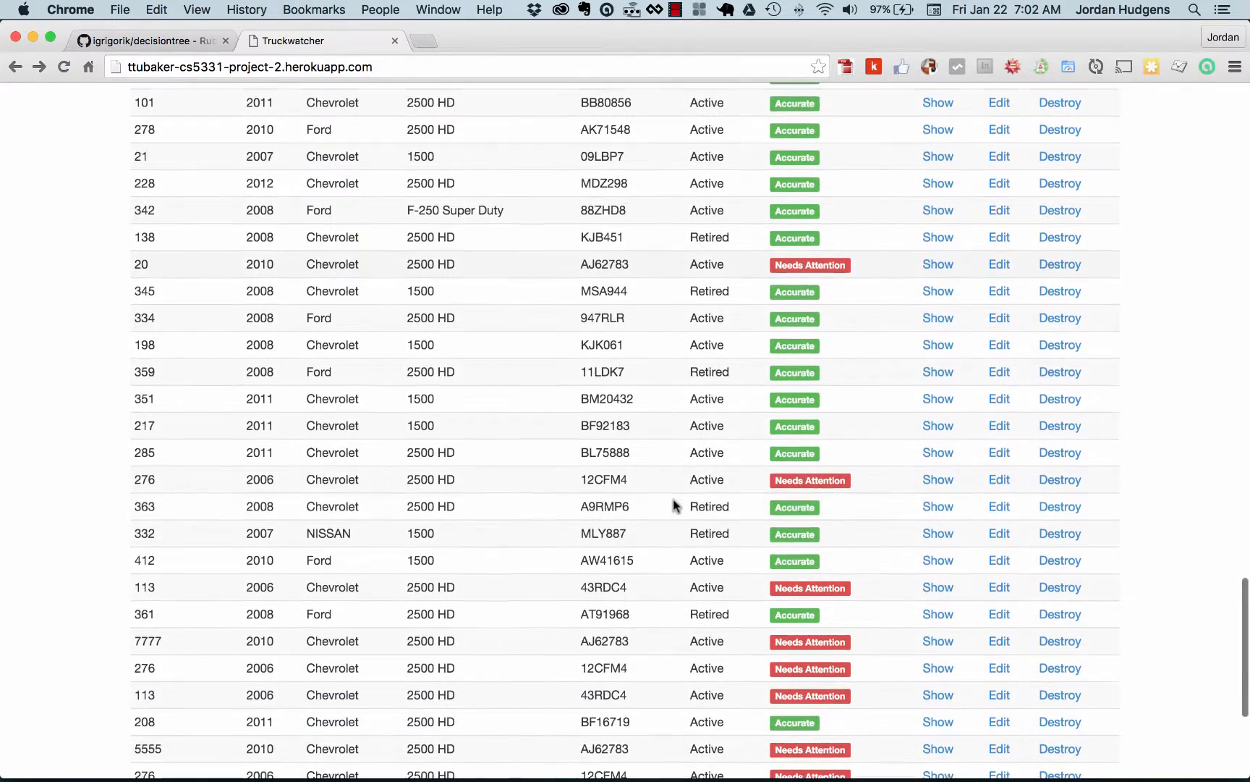
scroll("down", 3)
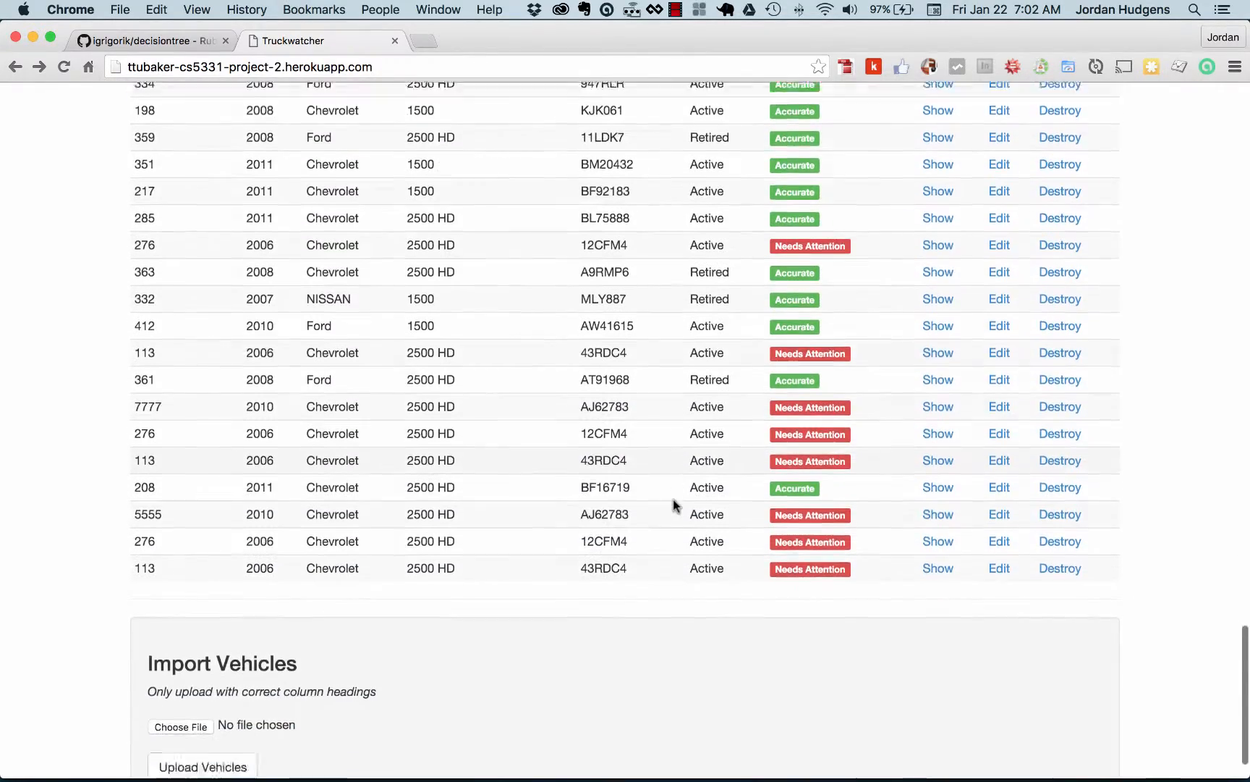
scroll("down", 3)
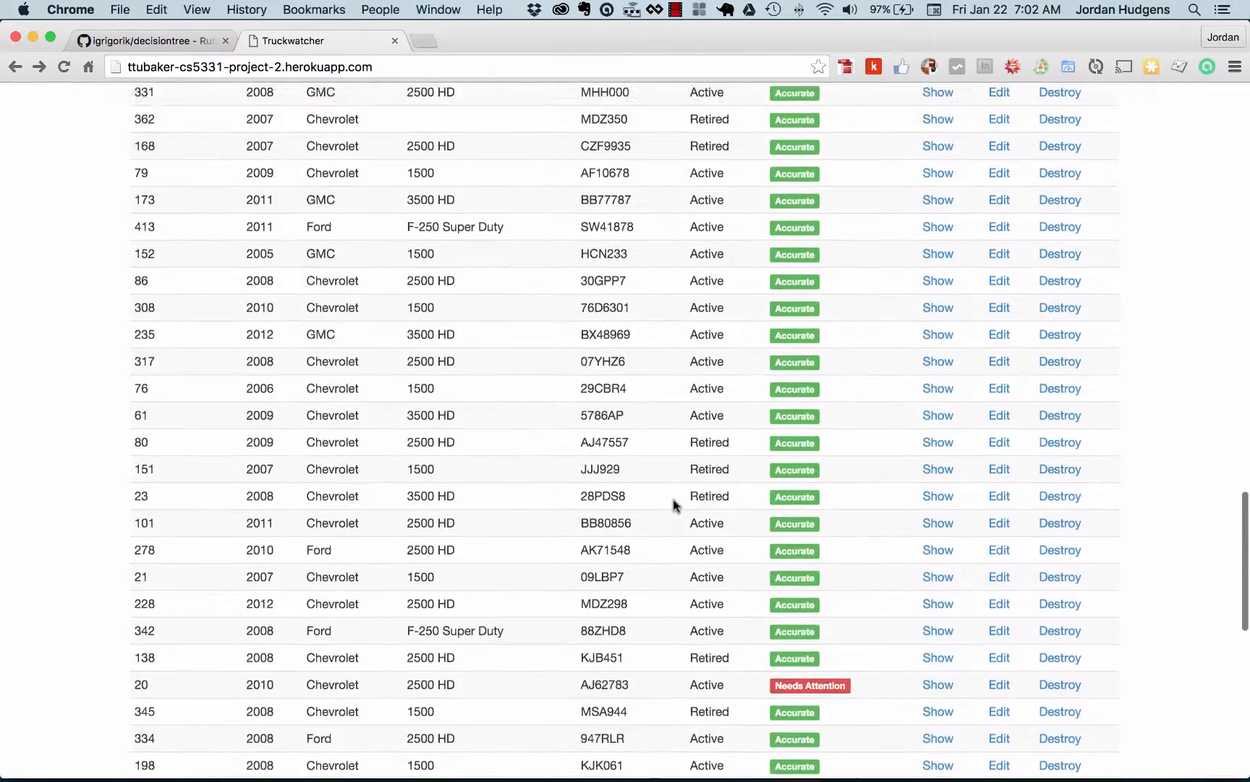
scroll("down", 3)
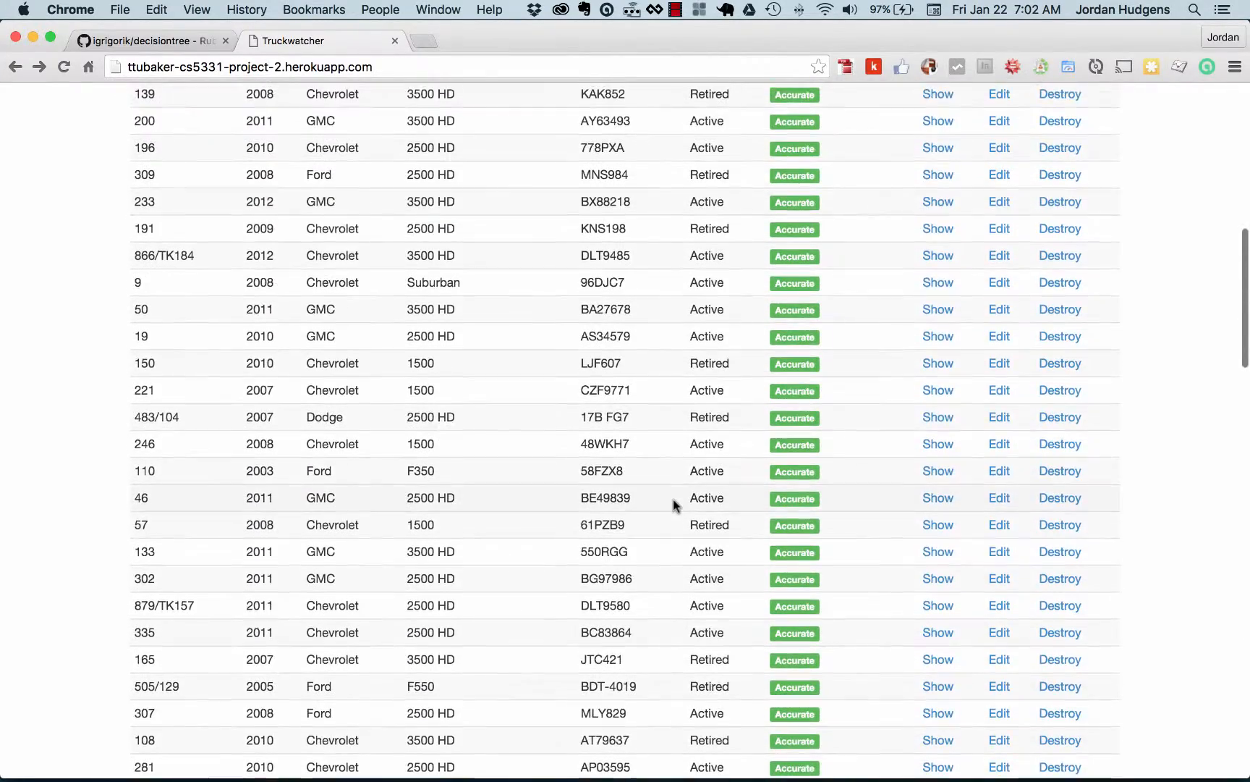
scroll("up", 3)
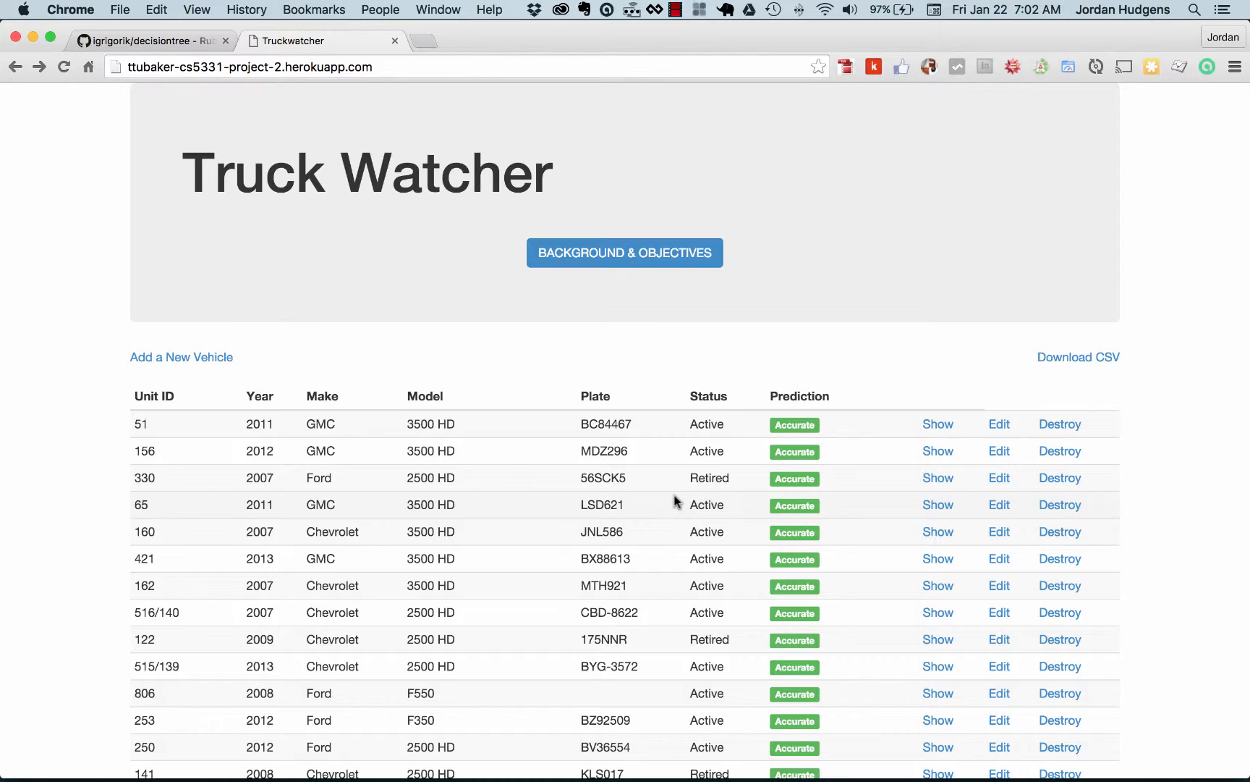
mouse_move(383, 394)
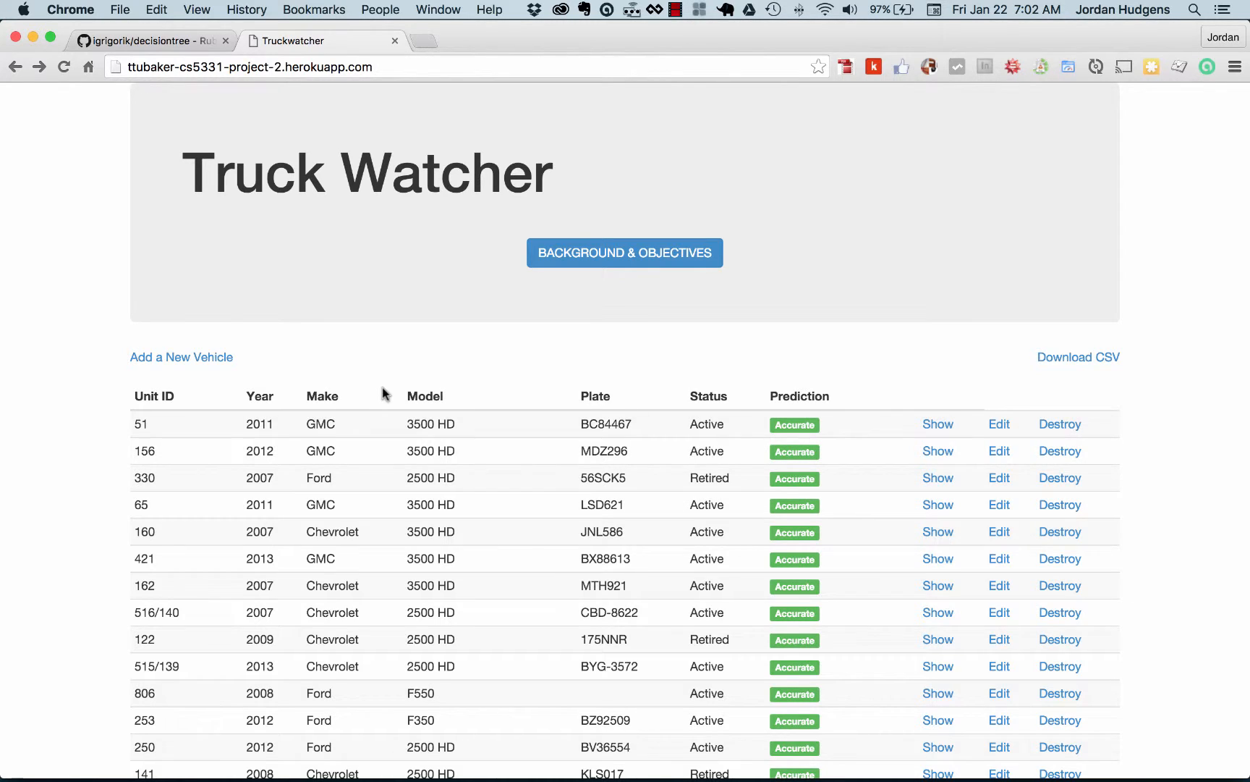